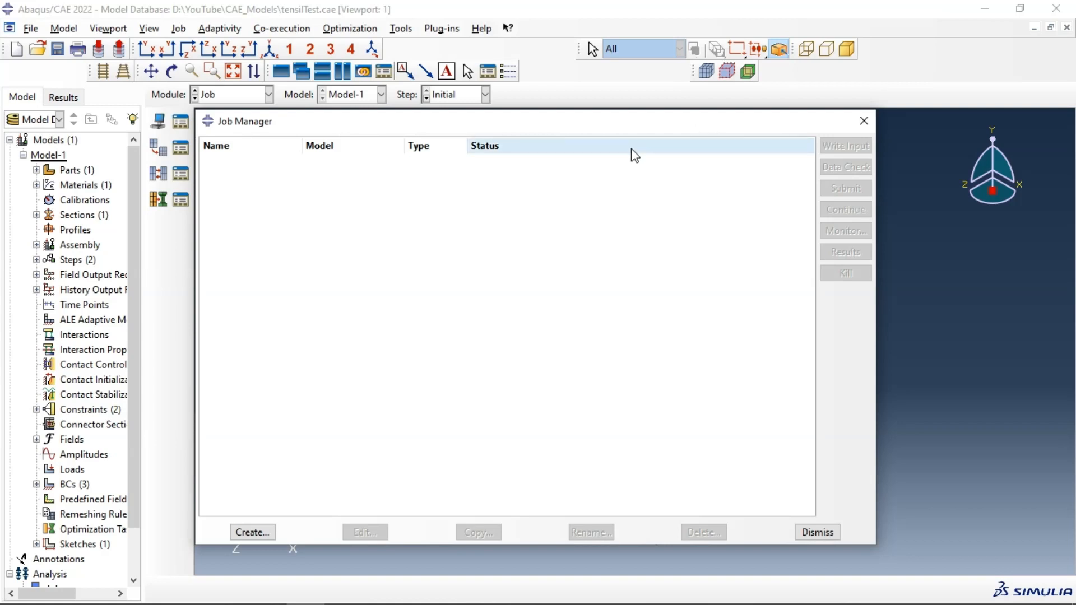
{"action": "mouse_move", "coordinate": [612, 156]}
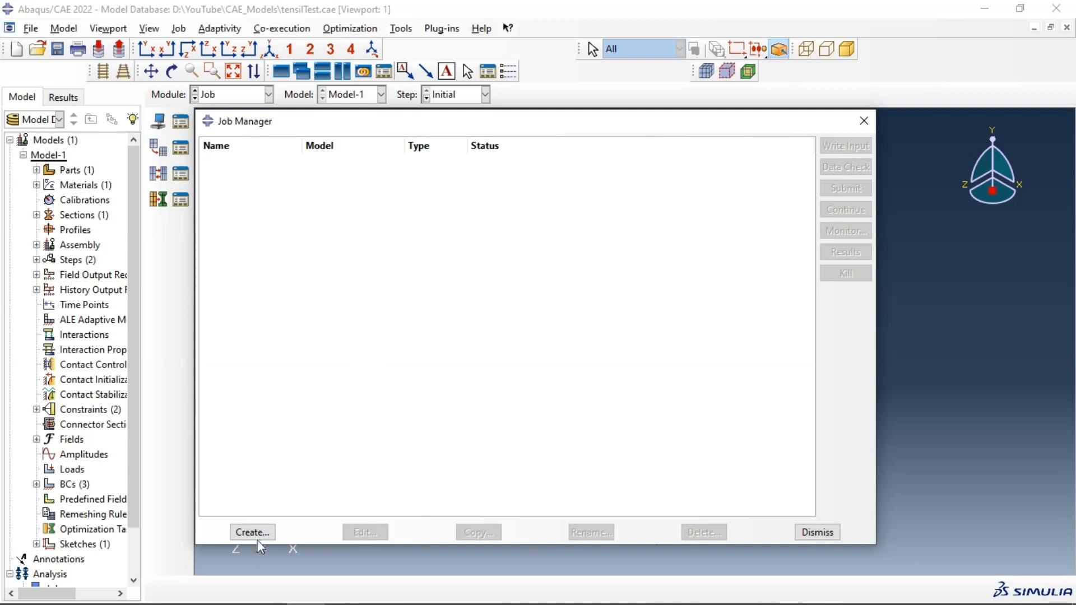
Create Job-1 as a full analysis job for Model-1
{"action": "left_click", "coordinate": [253, 532]}
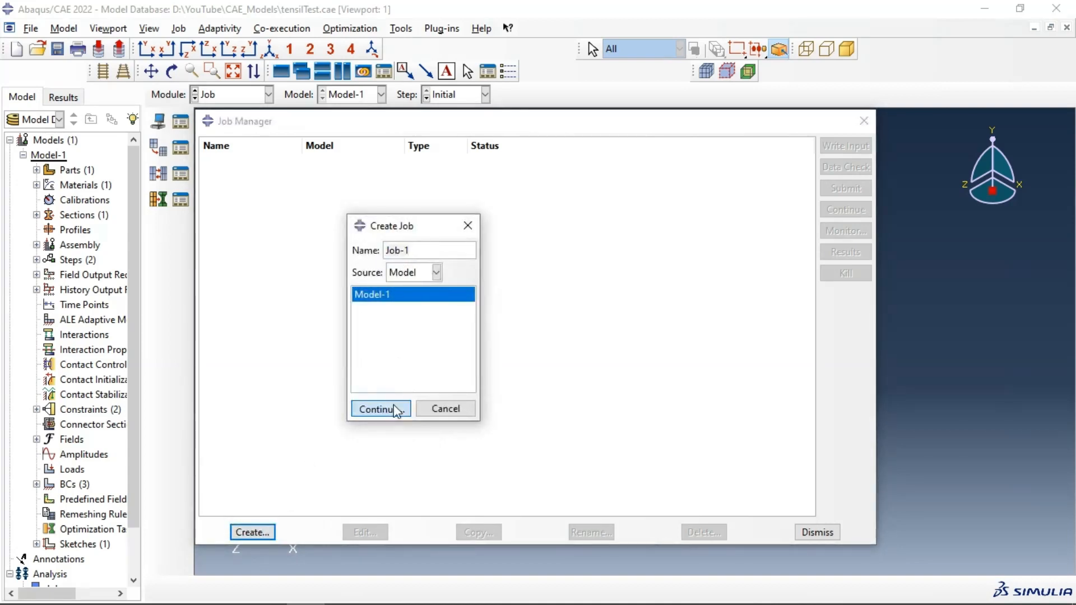
{"action": "left_click", "coordinate": [379, 408]}
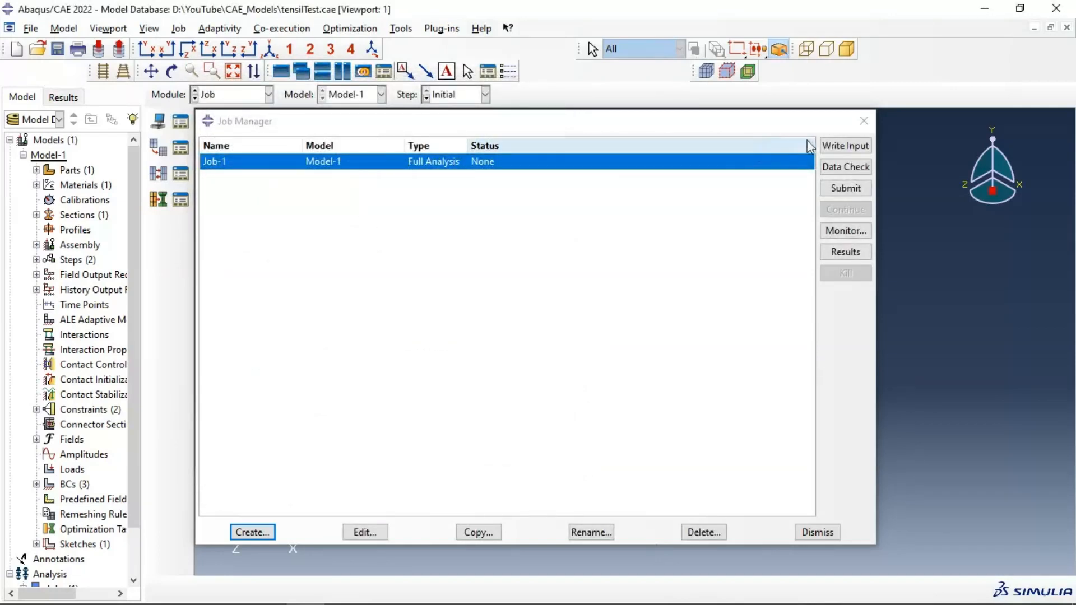
{"action": "mouse_move", "coordinate": [846, 146]}
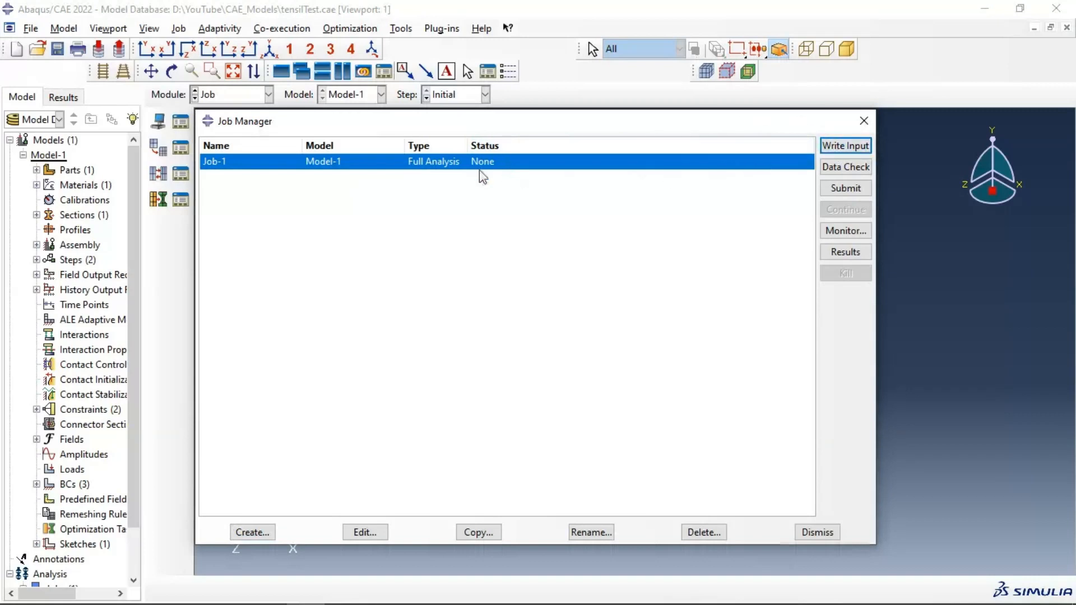
{"action": "mouse_move", "coordinate": [321, 405]}
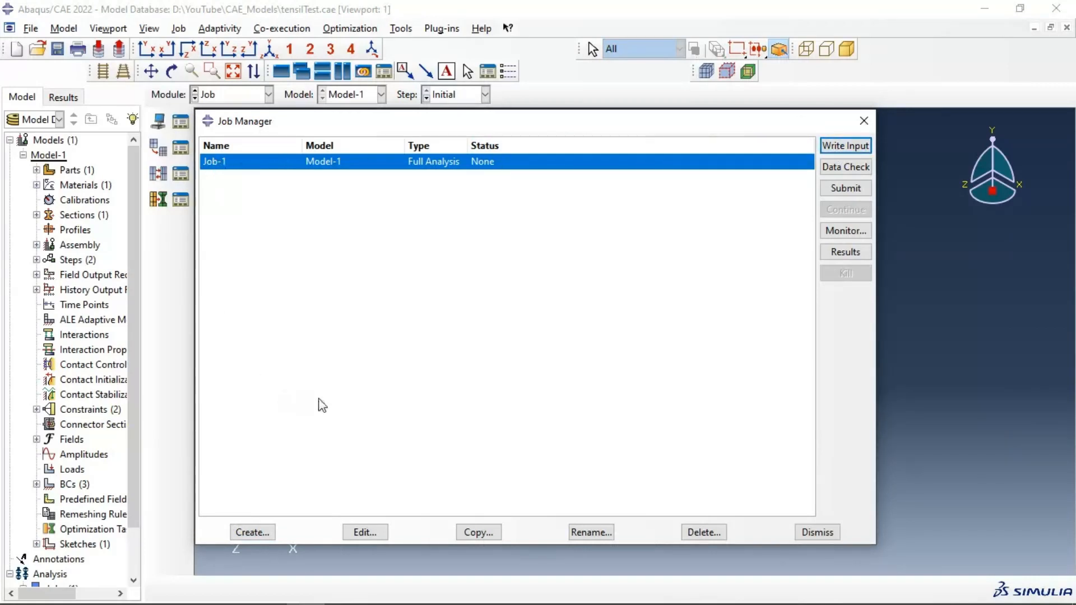
Rename job Job-1 to 'inpFile'
{"action": "left_click", "coordinate": [591, 532]}
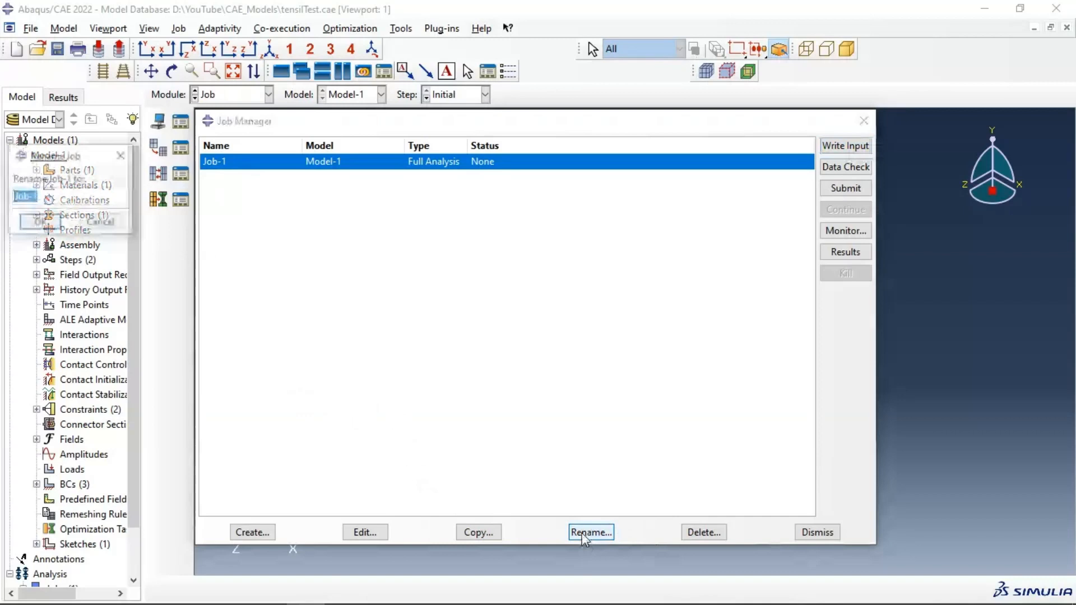
{"action": "left_click", "coordinate": [591, 532]}
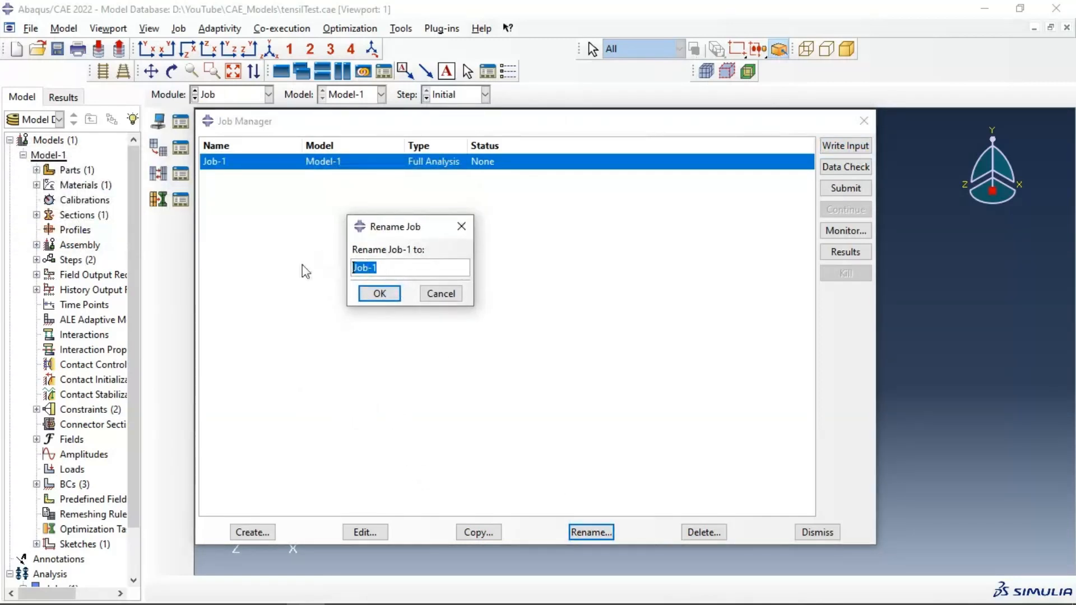
{"action": "type", "text": "inp"}
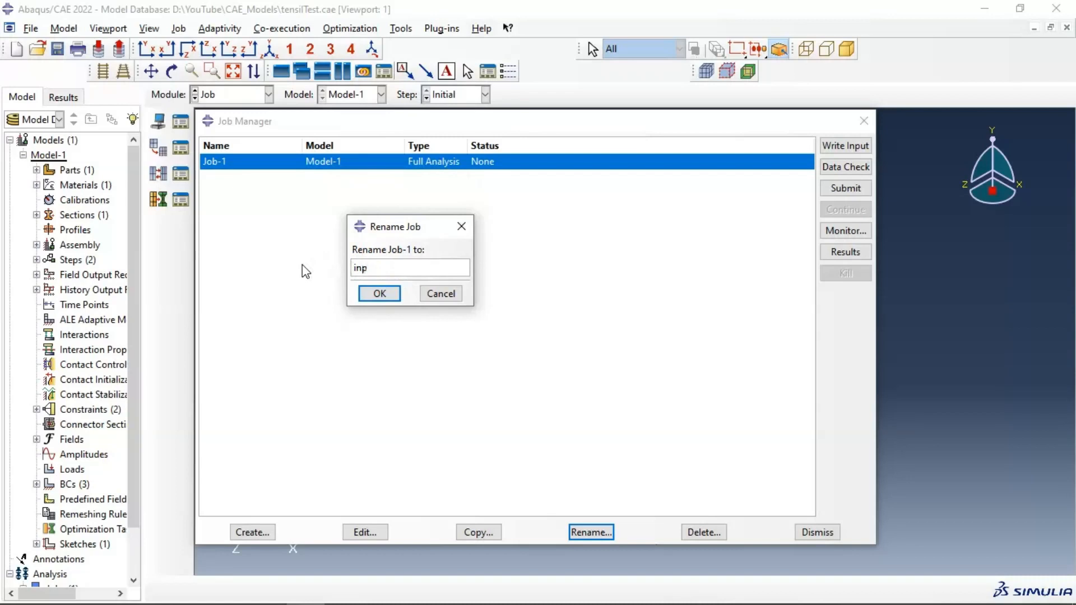
{"action": "type", "text": "File"}
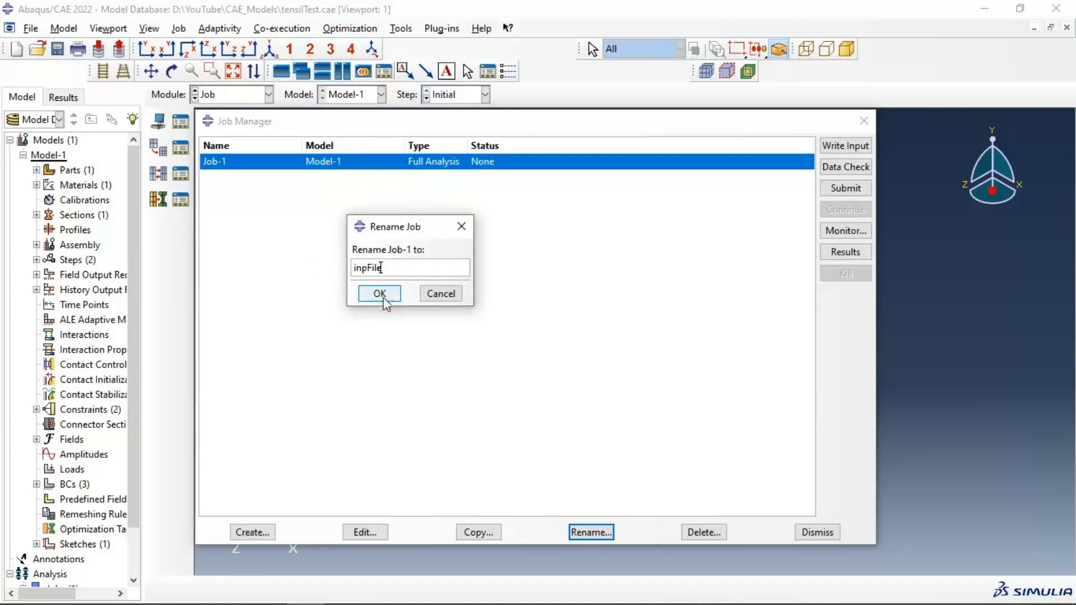
{"action": "left_click", "coordinate": [379, 293]}
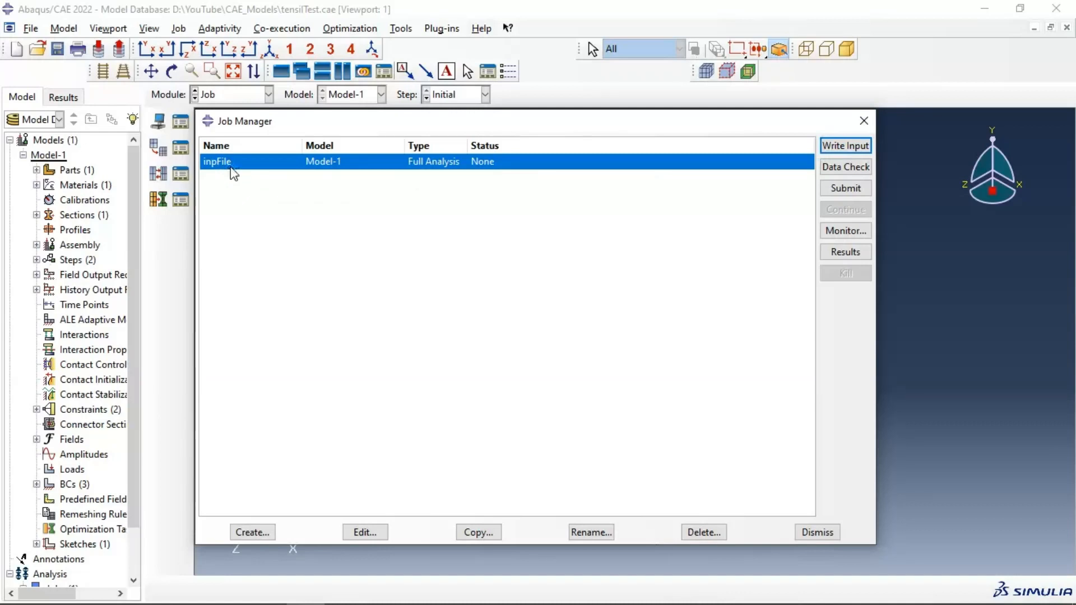
{"action": "mouse_move", "coordinate": [385, 126]}
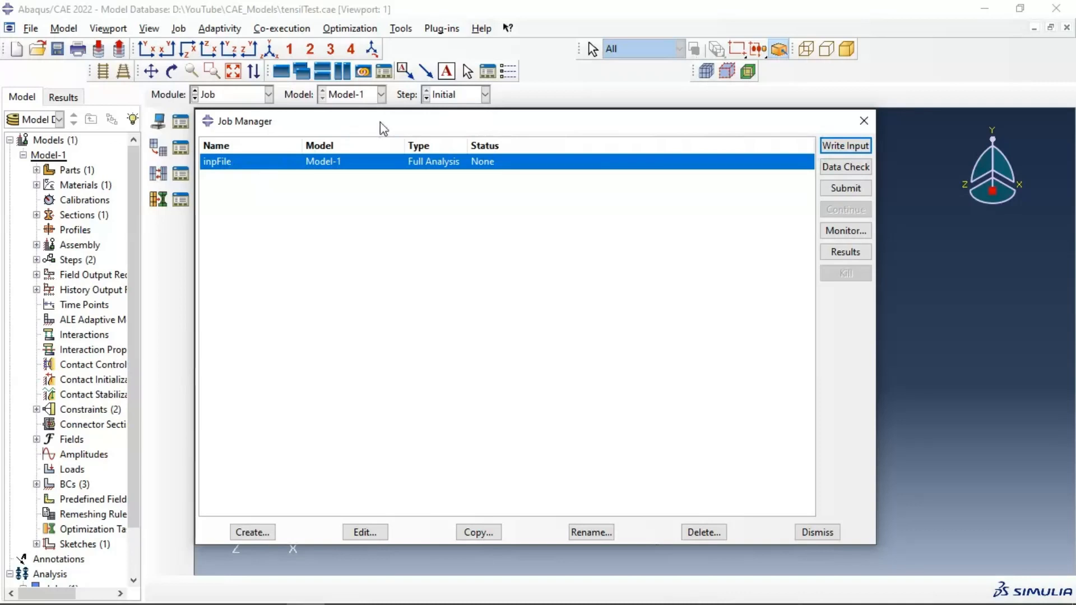
{"action": "mouse_move", "coordinate": [394, 115]}
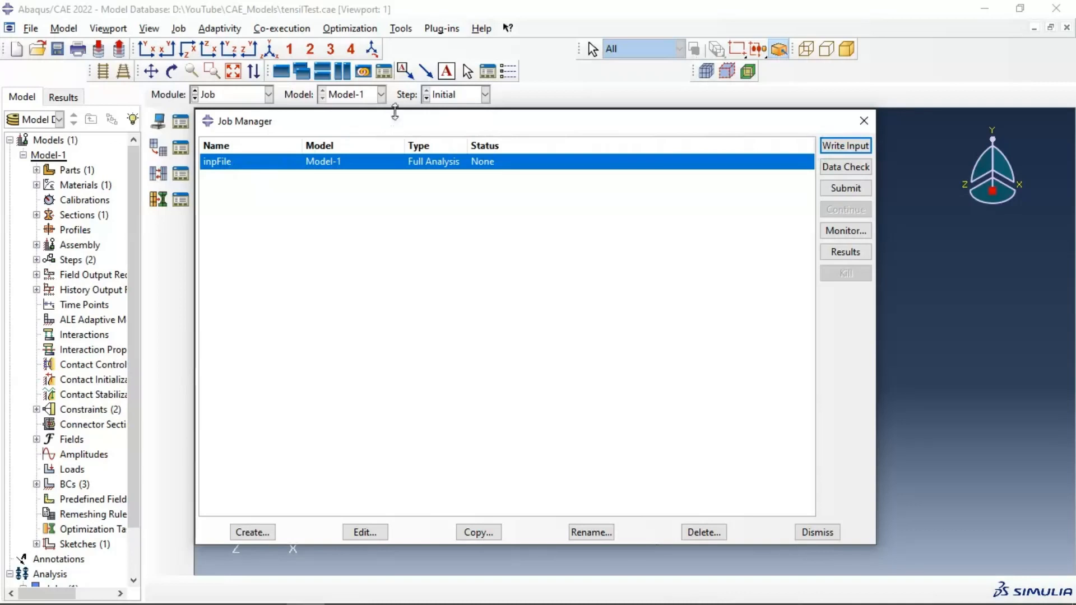
{"action": "mouse_move", "coordinate": [367, 172]}
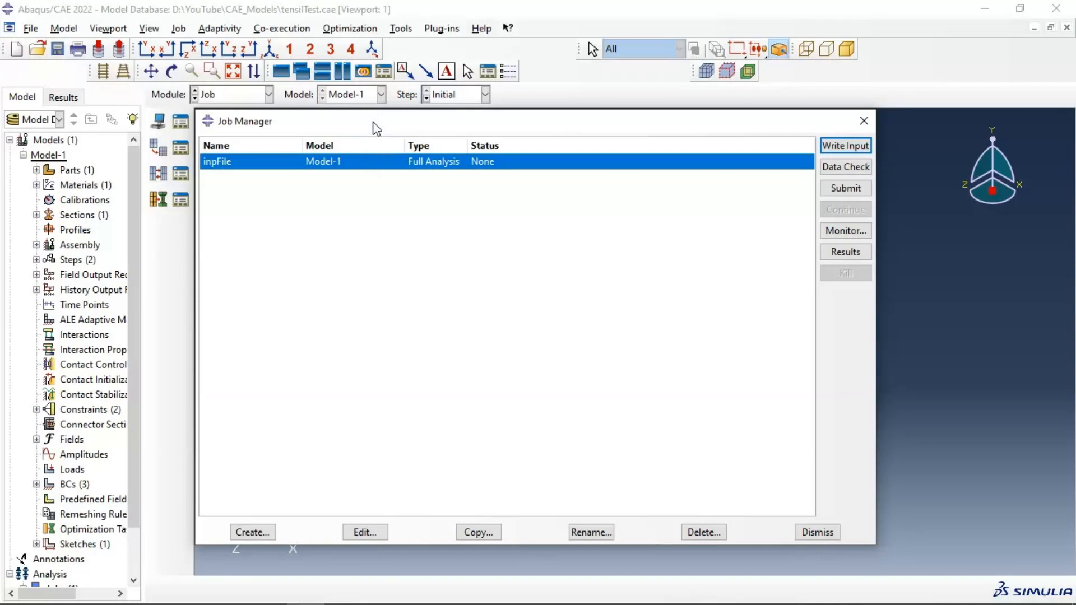
{"action": "mouse_move", "coordinate": [730, 145]}
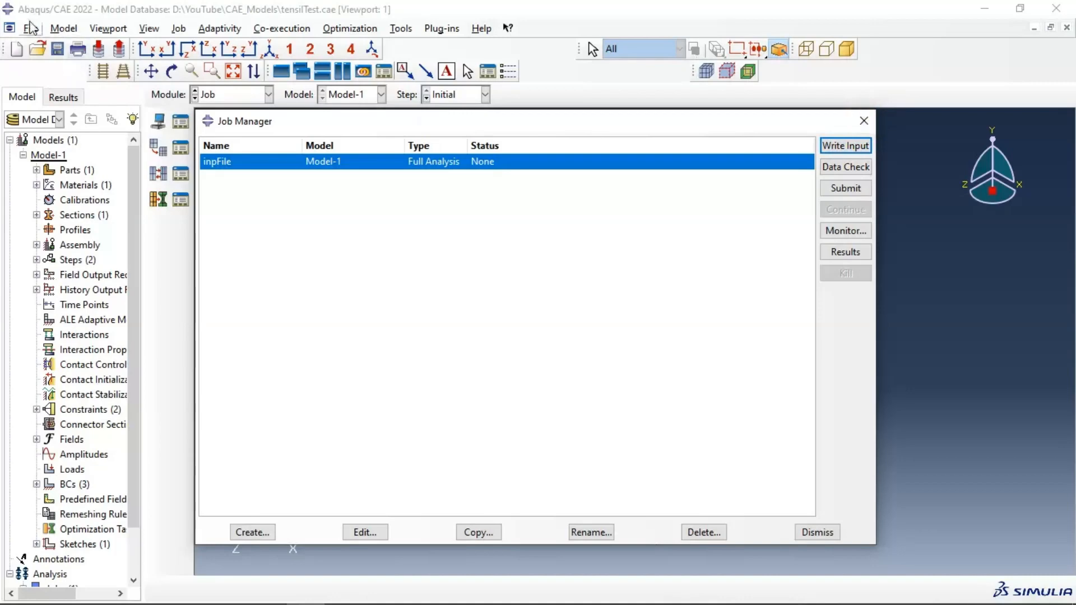
Open the File menu, close it, then reopen it to import a model
{"action": "left_click", "coordinate": [29, 29]}
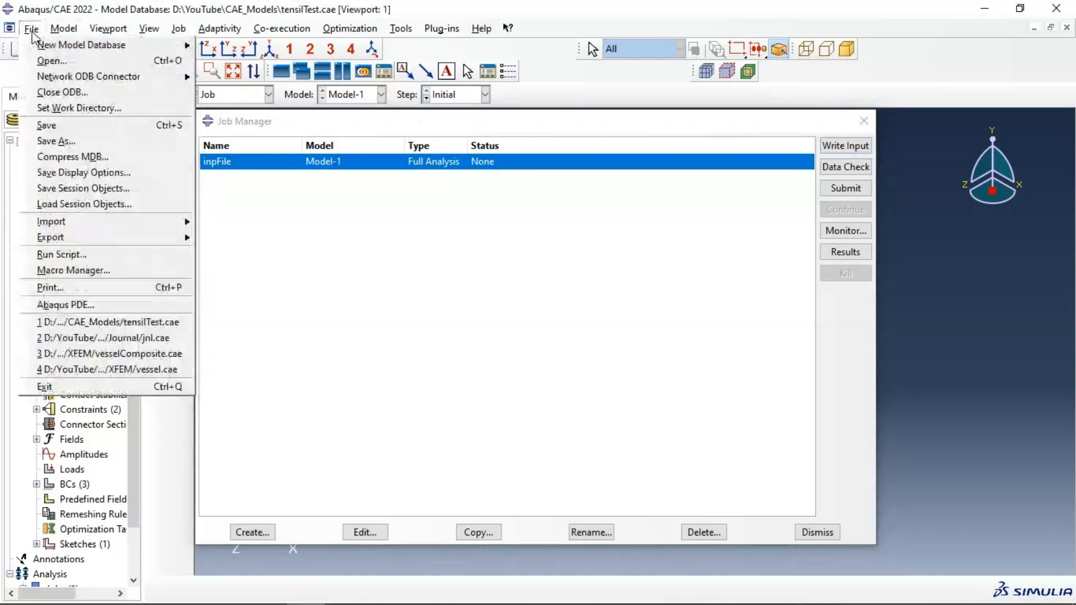
{"action": "left_click", "coordinate": [419, 311]}
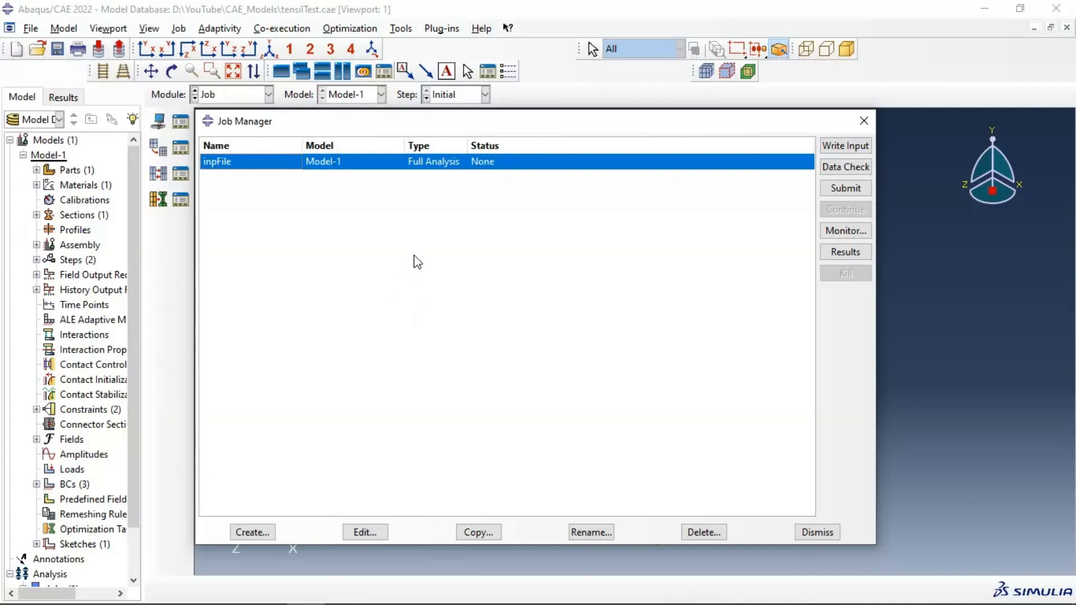
{"action": "mouse_move", "coordinate": [314, 271]}
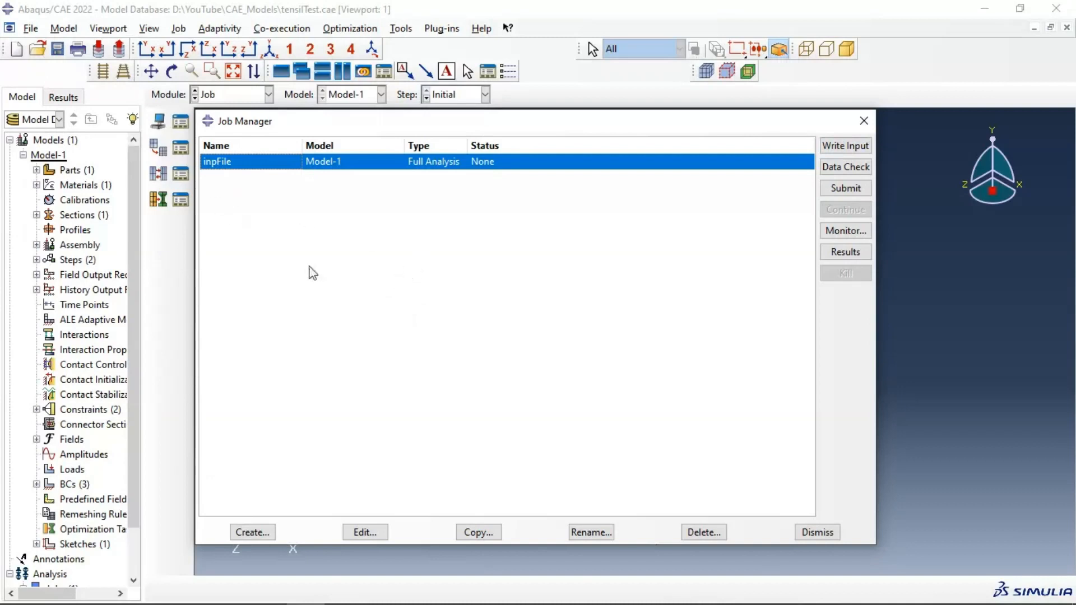
{"action": "mouse_move", "coordinate": [326, 269]}
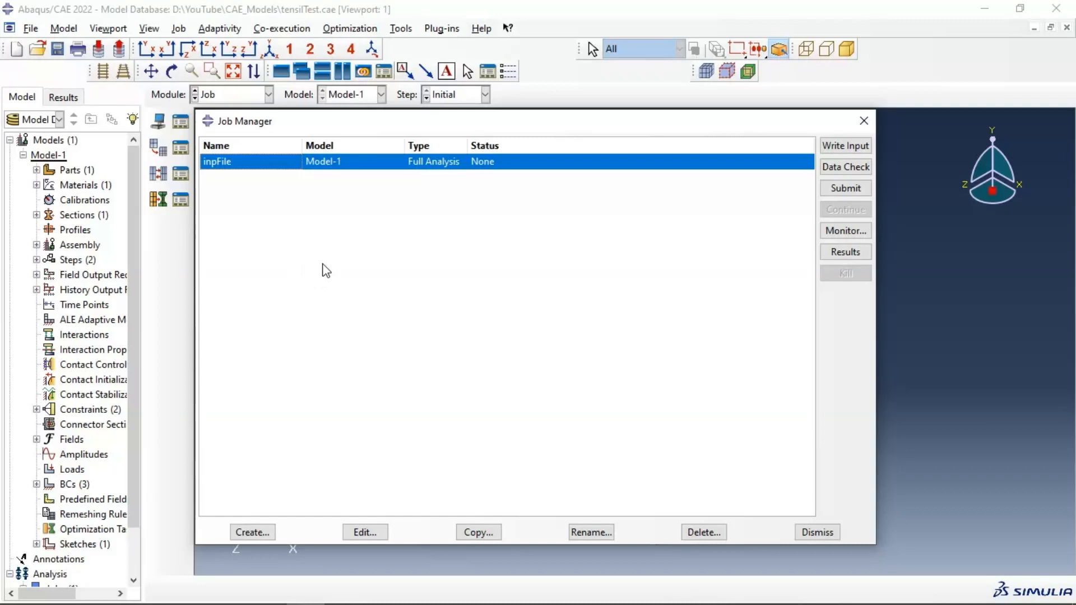
{"action": "left_click", "coordinate": [31, 29]}
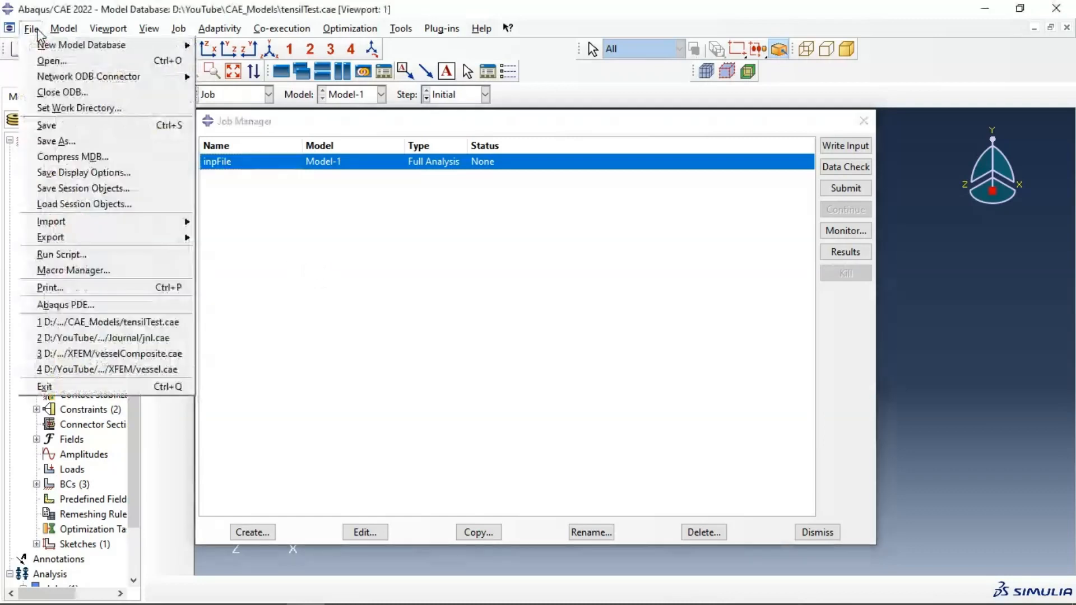
{"action": "mouse_move", "coordinate": [51, 221]}
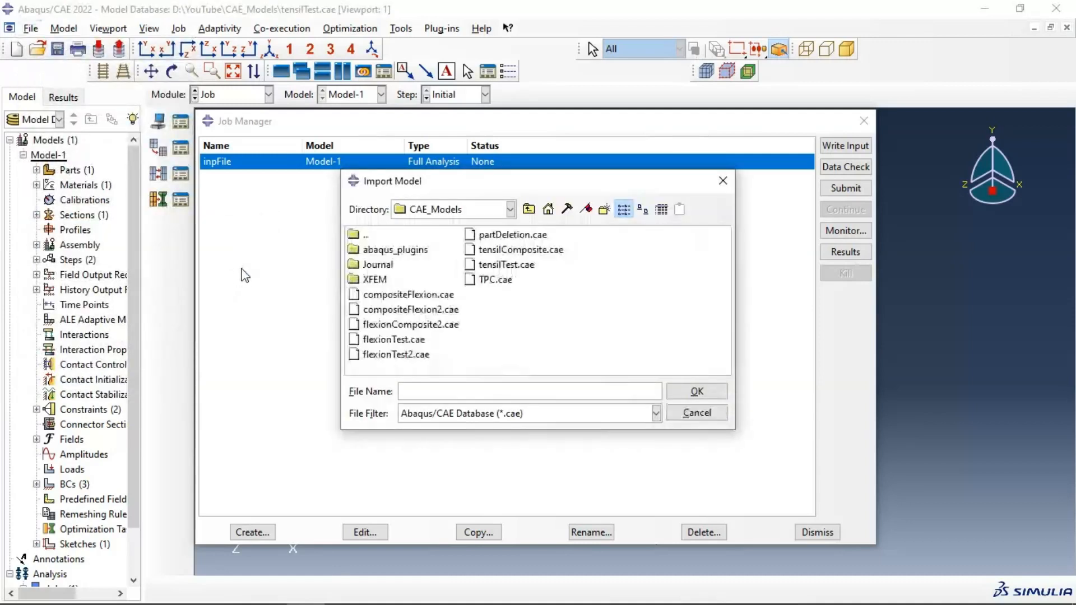
Filter for Abaqus input files and import inpFile.inp from the Journal folder
{"action": "left_click", "coordinate": [654, 413]}
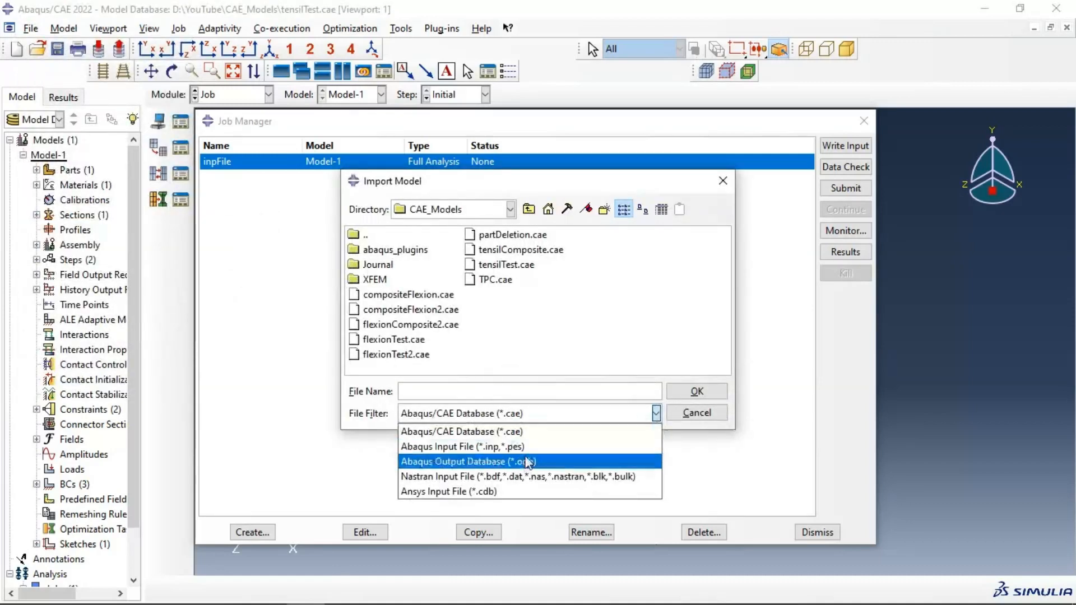
{"action": "mouse_move", "coordinate": [487, 458]}
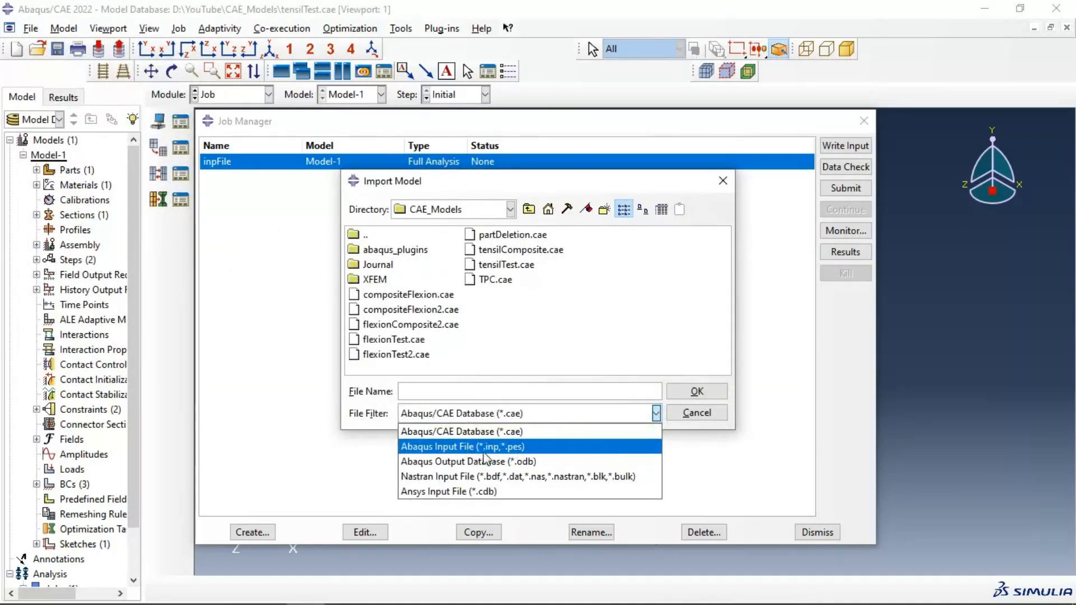
{"action": "left_click", "coordinate": [474, 447]}
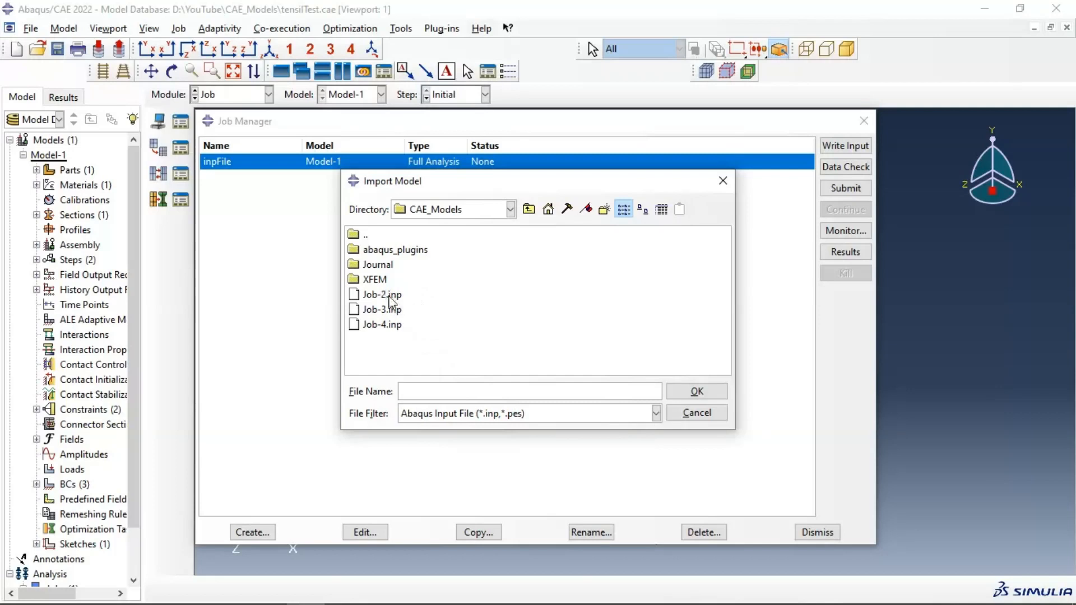
{"action": "left_click", "coordinate": [380, 294]}
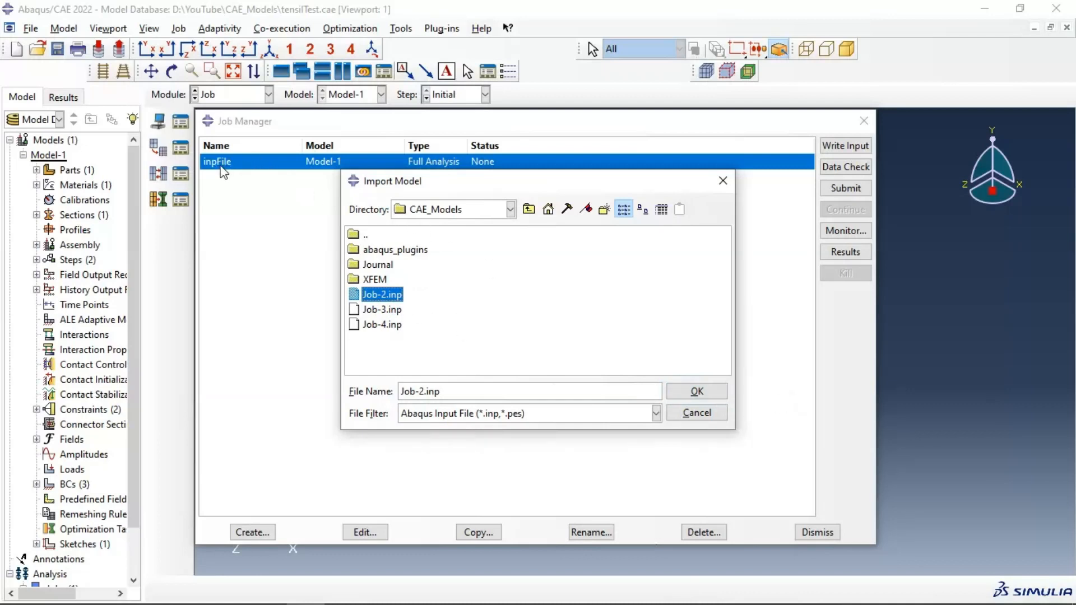
{"action": "left_click", "coordinate": [378, 265]}
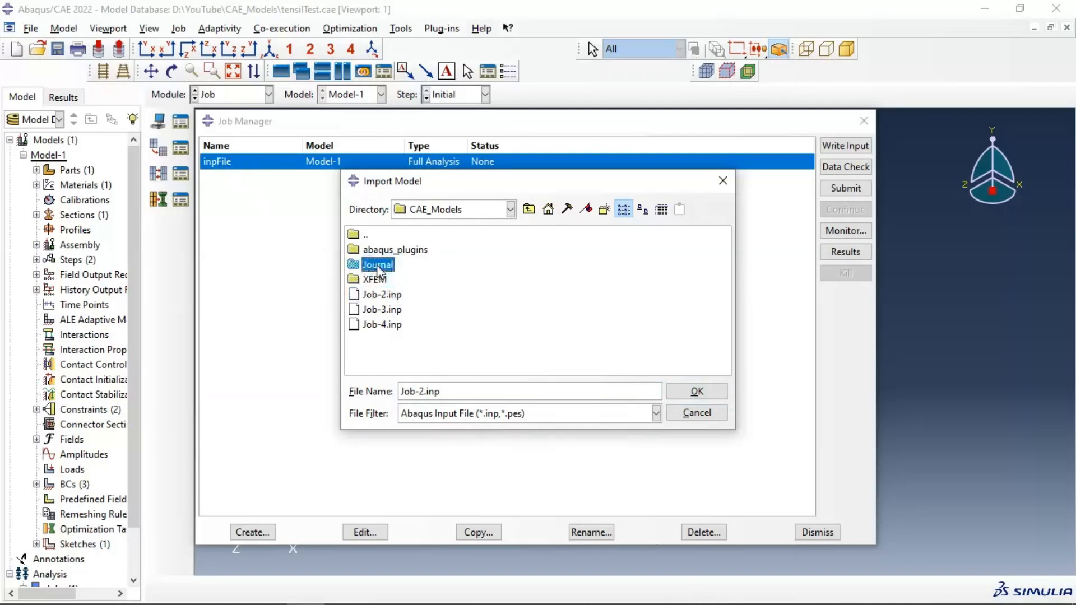
{"action": "double_click", "coordinate": [378, 265]}
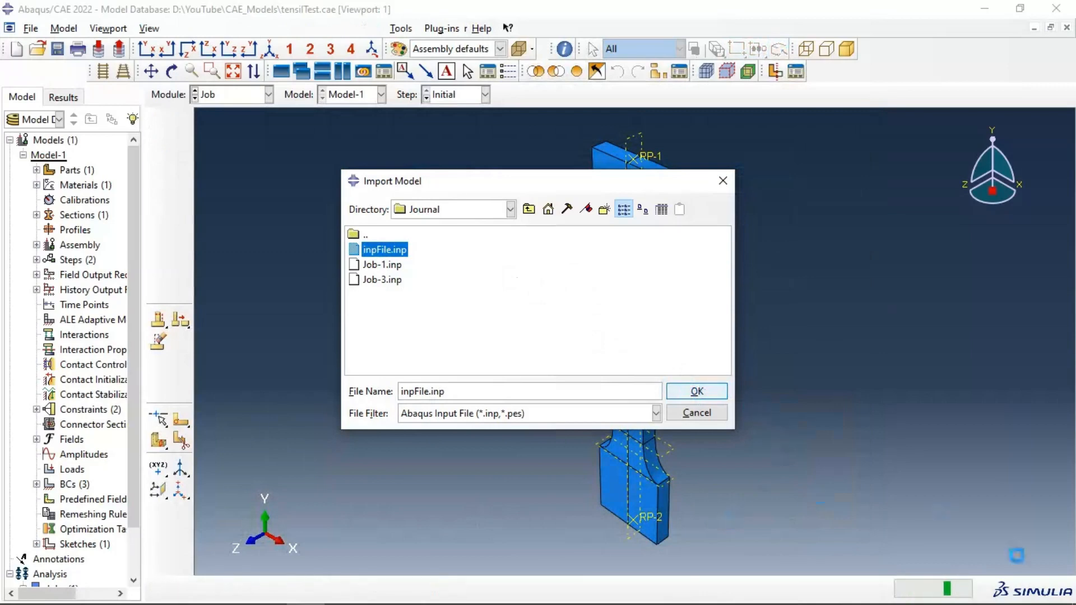
{"action": "left_click", "coordinate": [696, 390]}
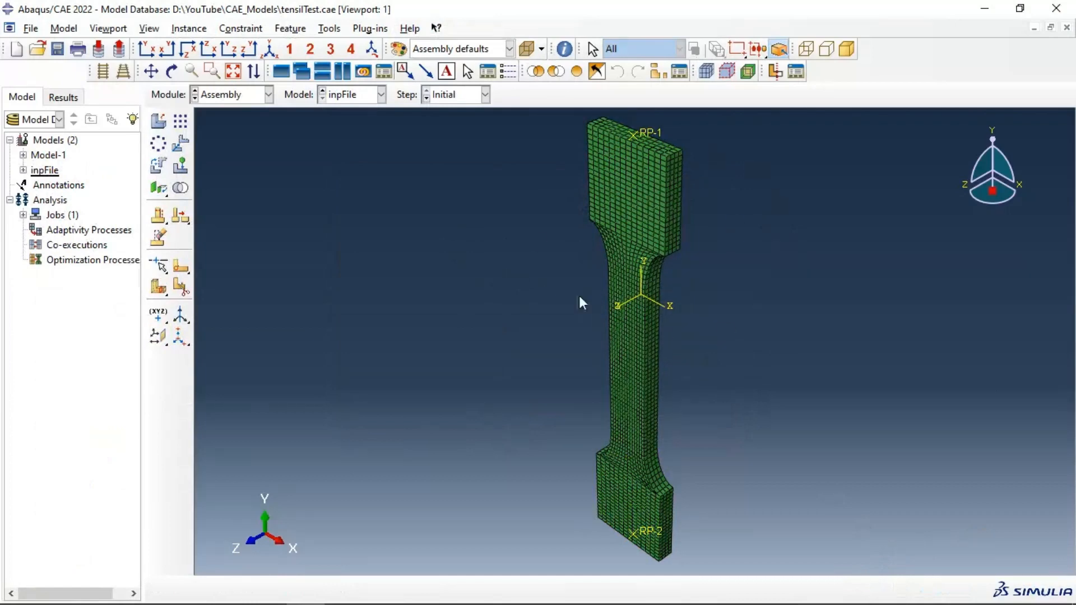
{"action": "mouse_move", "coordinate": [651, 247]}
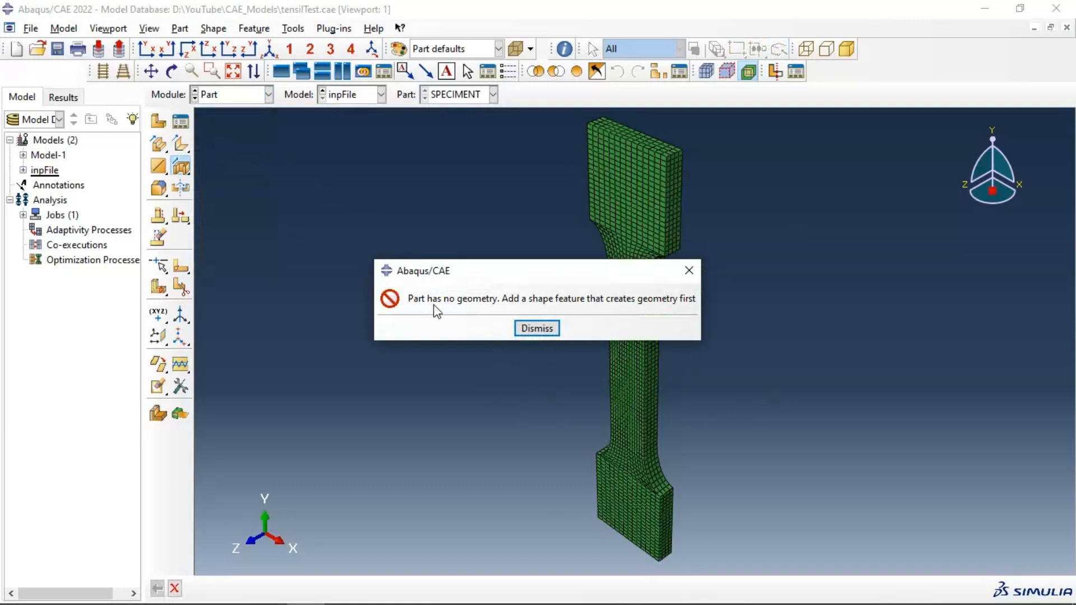
{"action": "mouse_move", "coordinate": [650, 312]}
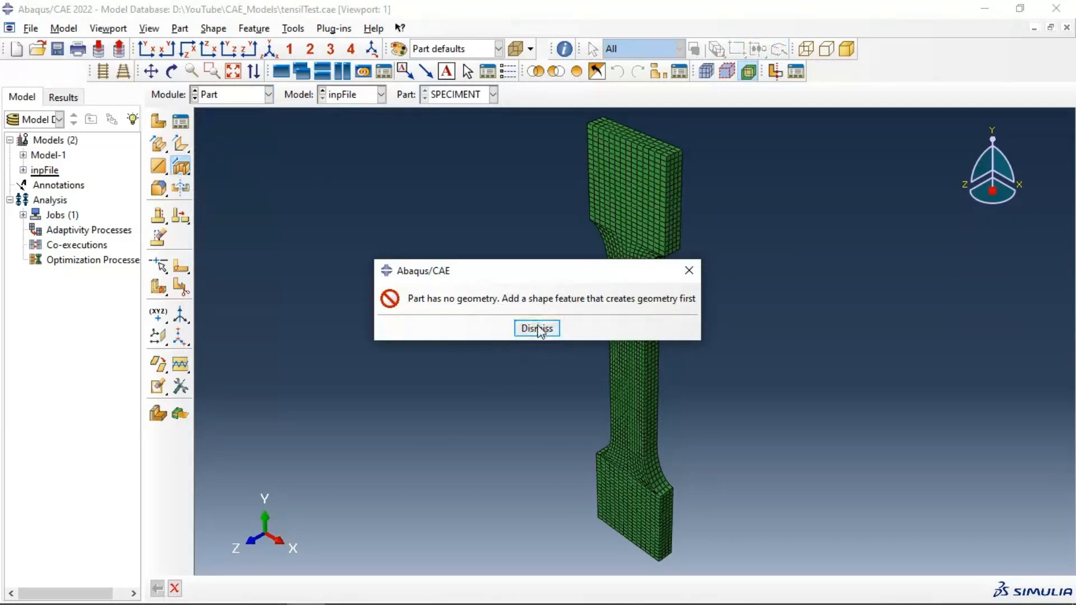
Dismiss the 'Part has no geometry' warning for SPECIMENT
{"action": "left_click", "coordinate": [537, 328]}
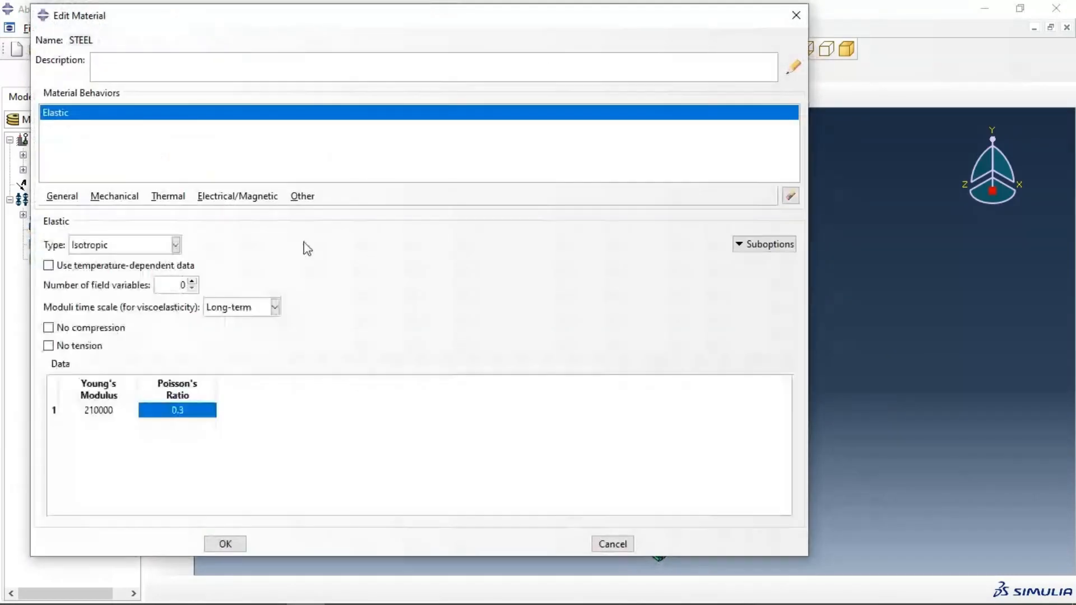
Close the STEEL material editor unchanged, then close the Material Manager
{"action": "left_click", "coordinate": [226, 544]}
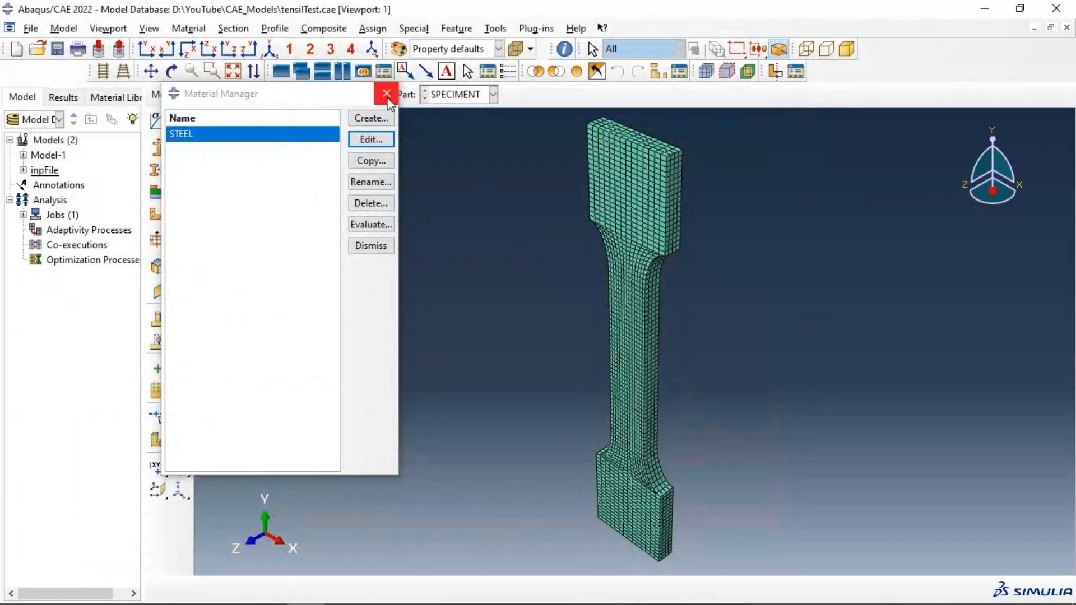
{"action": "left_click", "coordinate": [382, 94]}
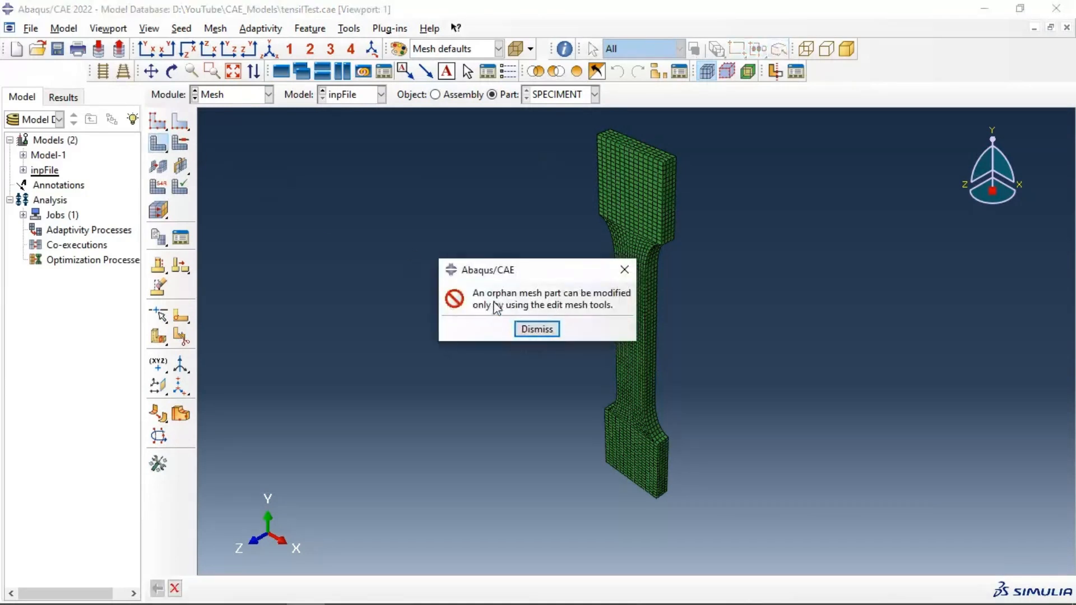
{"action": "mouse_move", "coordinate": [578, 311]}
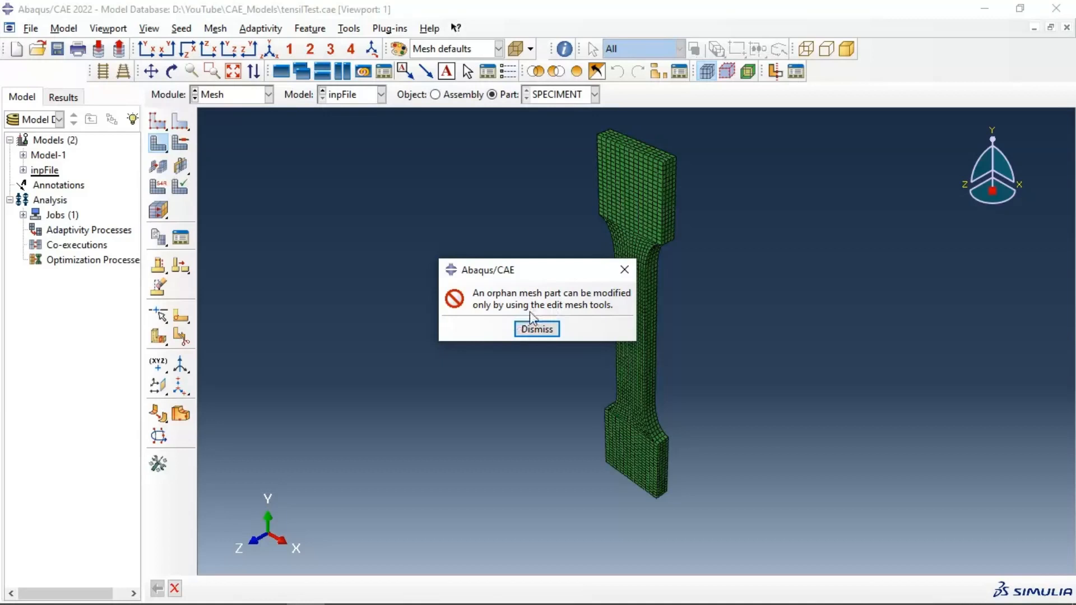
Dismiss the orphan mesh modification warning
{"action": "left_click", "coordinate": [536, 328]}
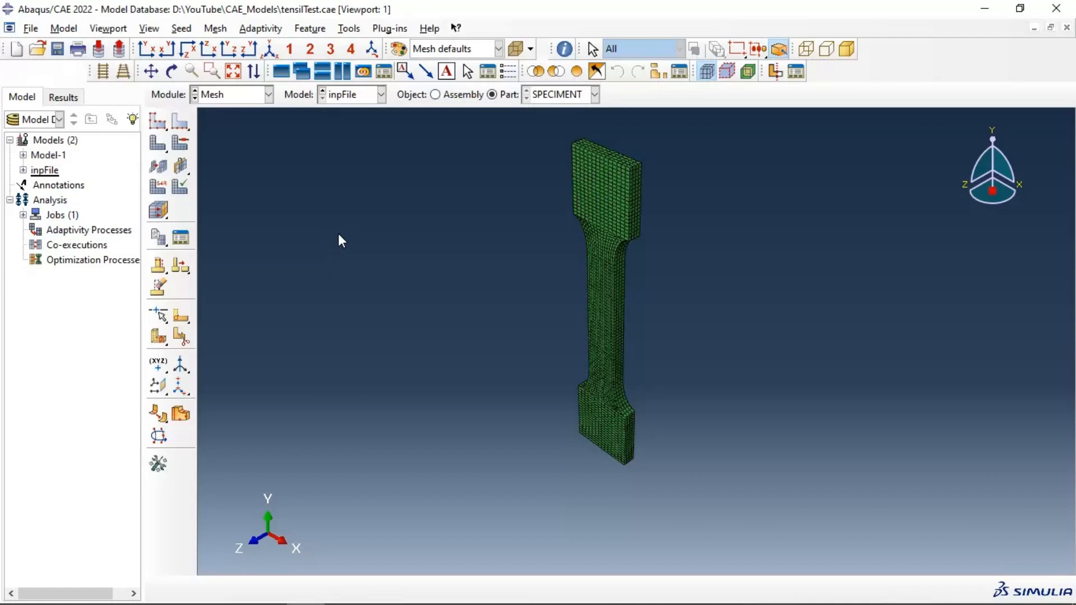
{"action": "mouse_move", "coordinate": [373, 394]}
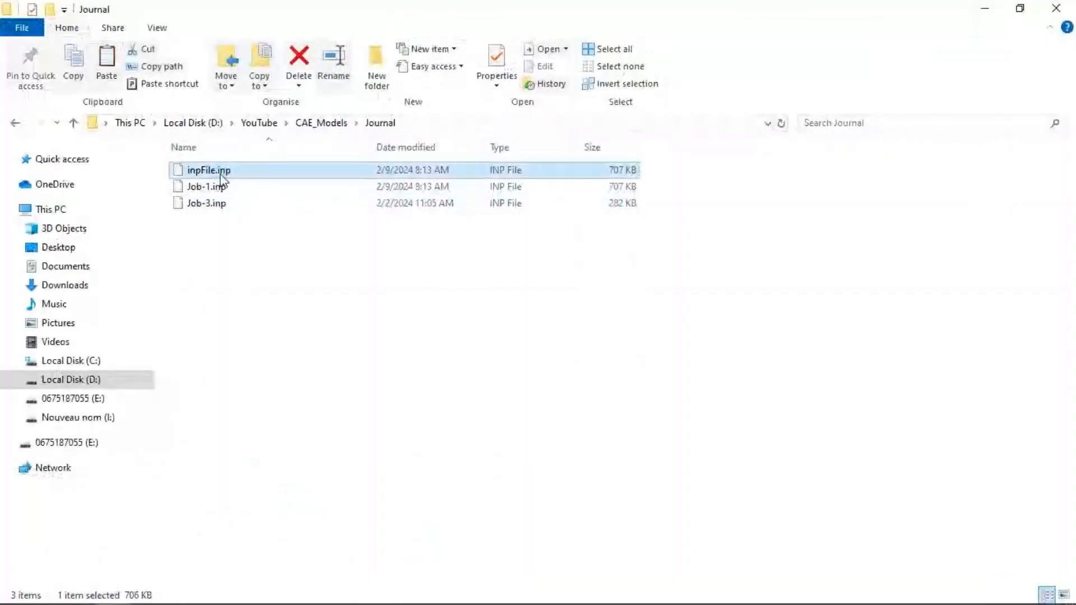
Open inpFile.inp from the Journal folder in a text editor
{"action": "double_click", "coordinate": [210, 170]}
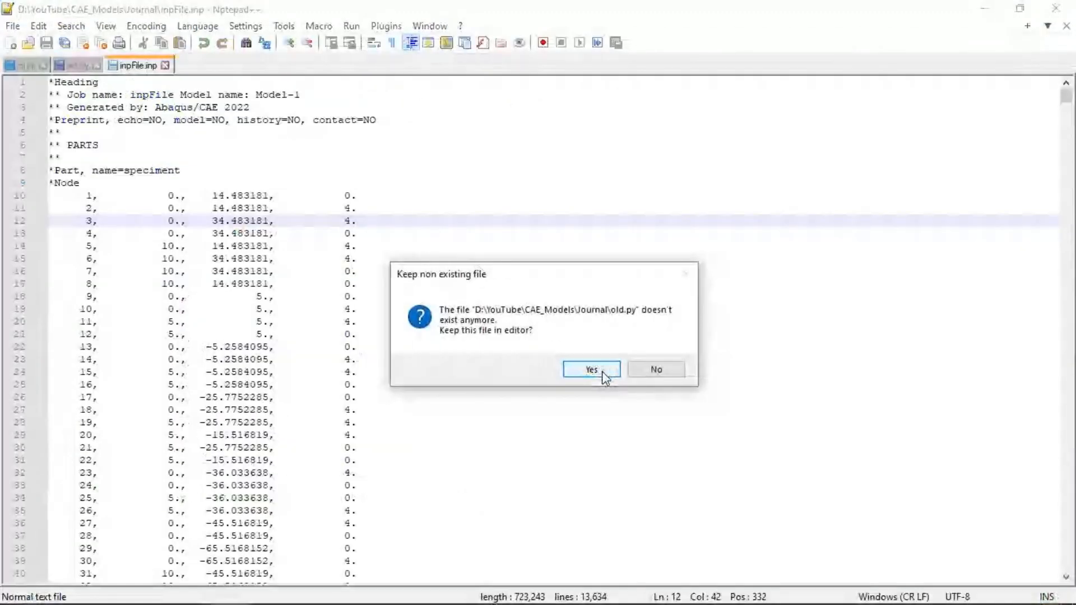
Keep old.py open, then browse inpFile.inp down to the *Assembly section
{"action": "left_click", "coordinate": [591, 369]}
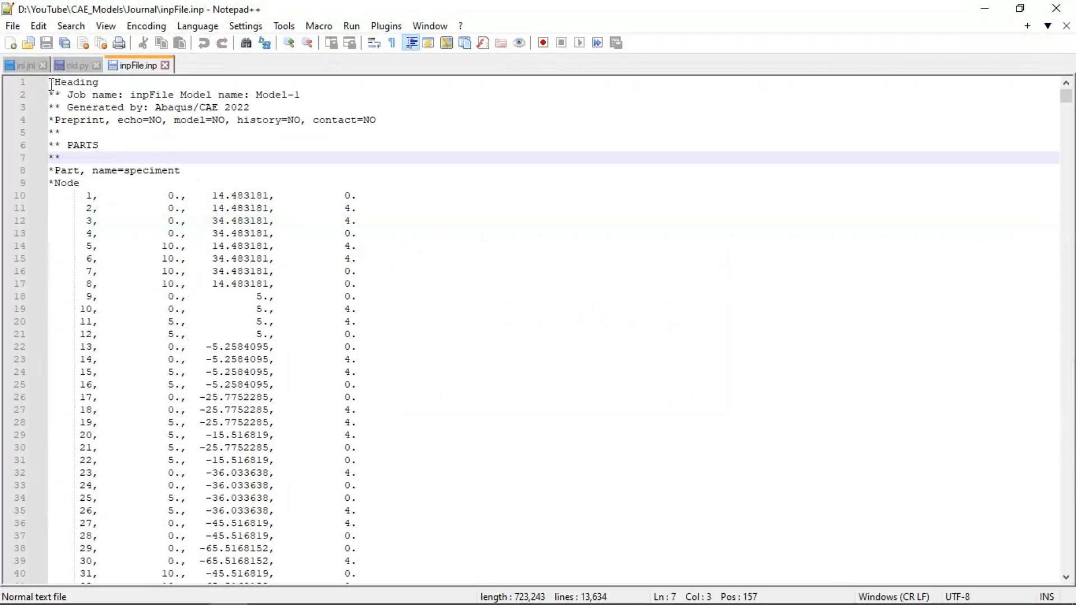
{"action": "scroll", "scroll_direction": "down", "scroll_amount": 3}
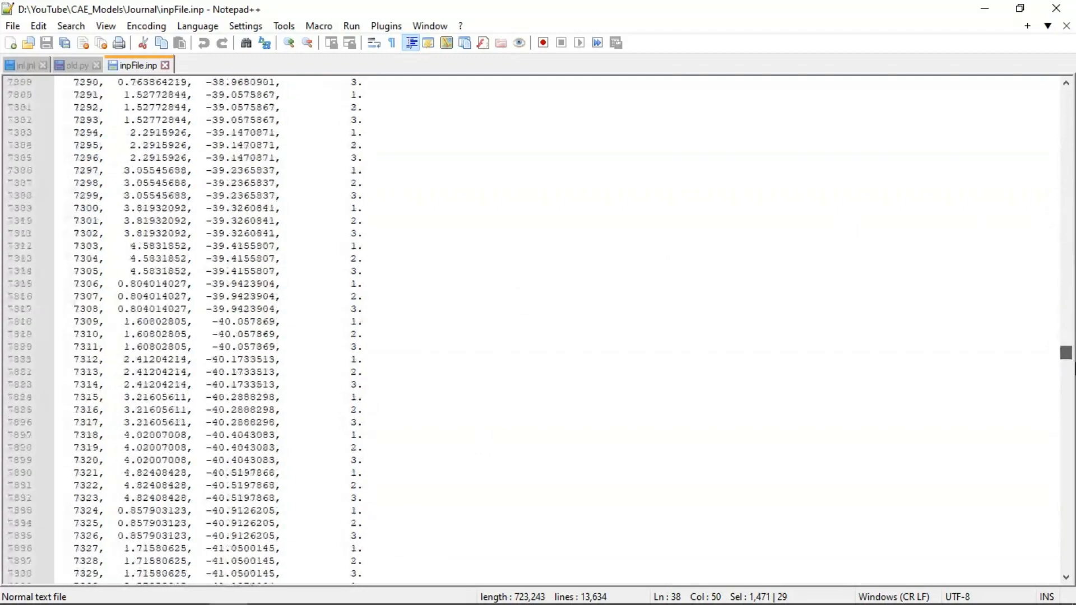
{"action": "scroll", "scroll_direction": "down", "scroll_amount": 3}
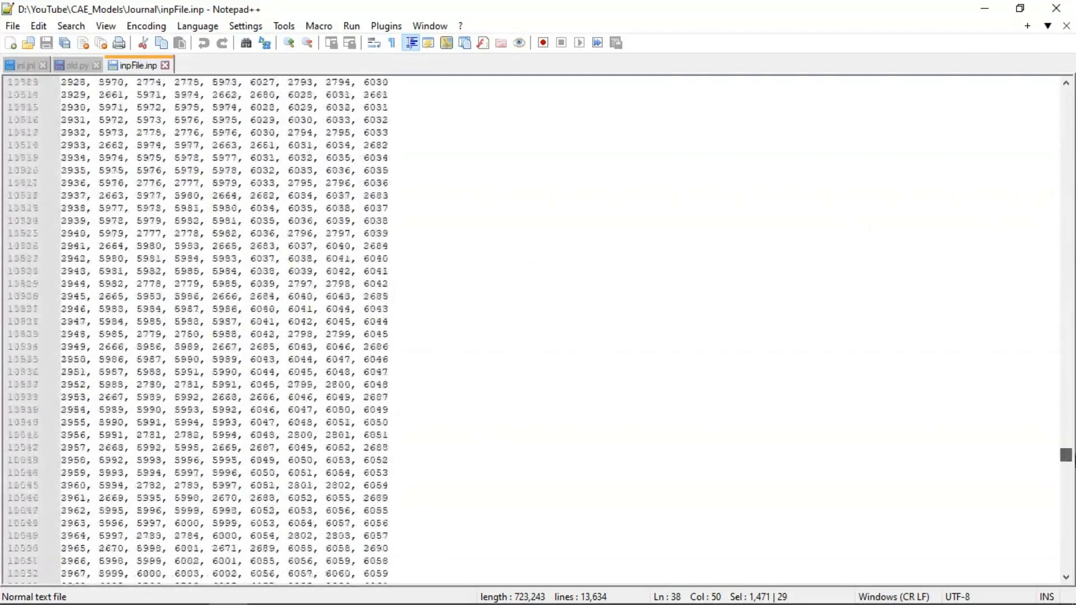
{"action": "left_click_drag", "start_coordinate": [1064, 454], "coordinate": [1065, 362]}
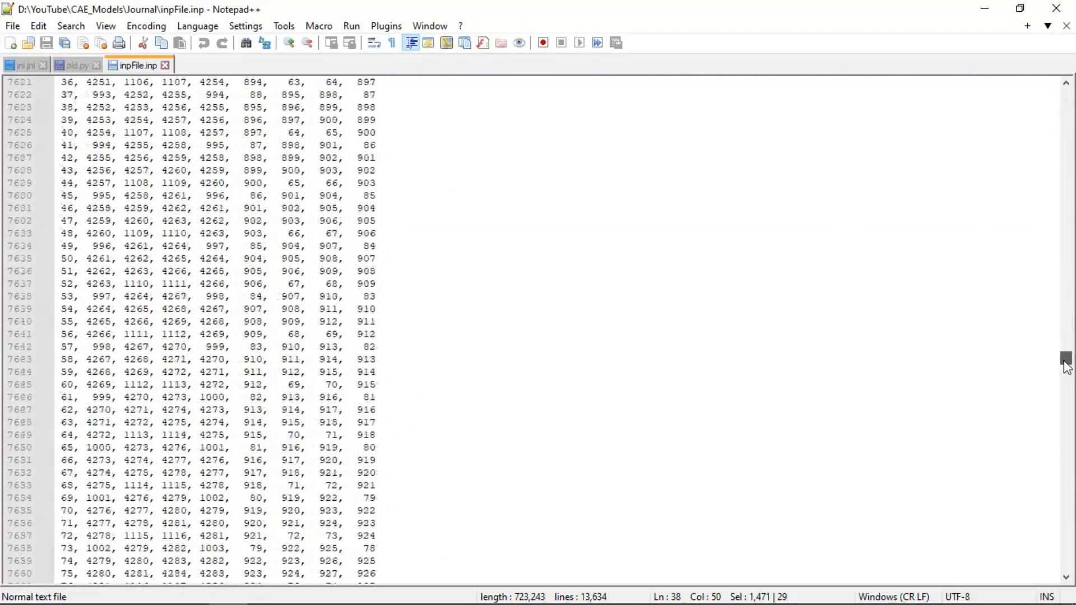
{"action": "scroll", "scroll_direction": "up", "scroll_amount": 3}
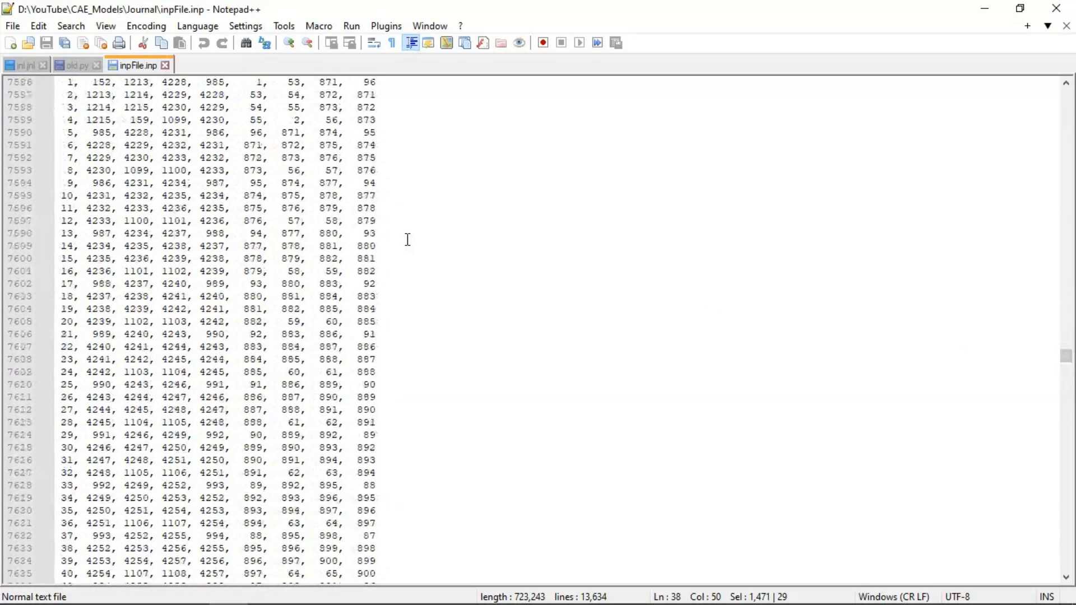
{"action": "scroll", "scroll_direction": "up", "scroll_amount": 3}
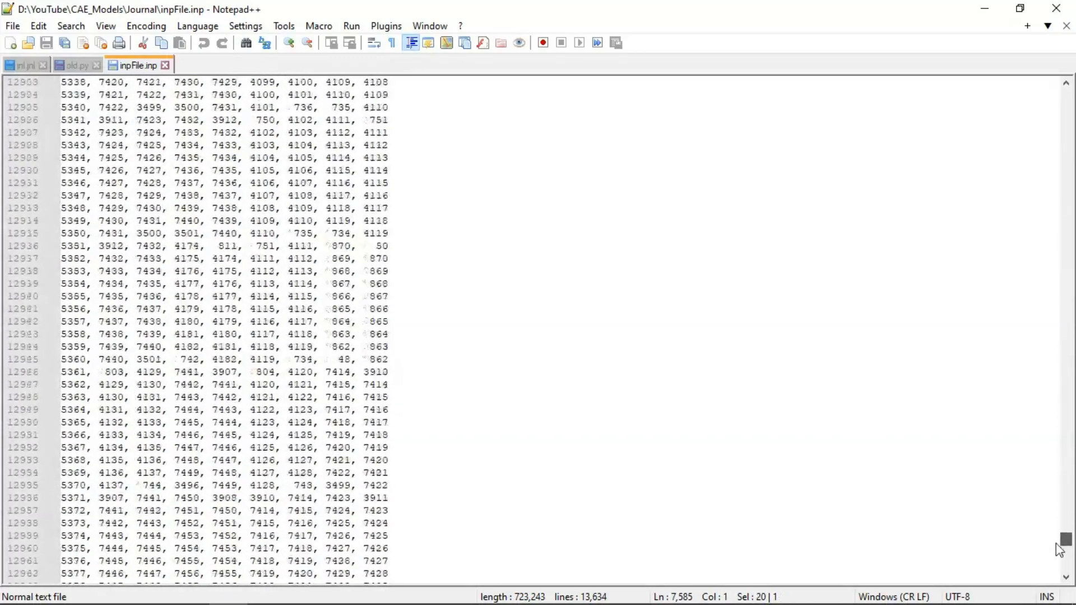
{"action": "scroll", "scroll_direction": "down", "scroll_amount": 3}
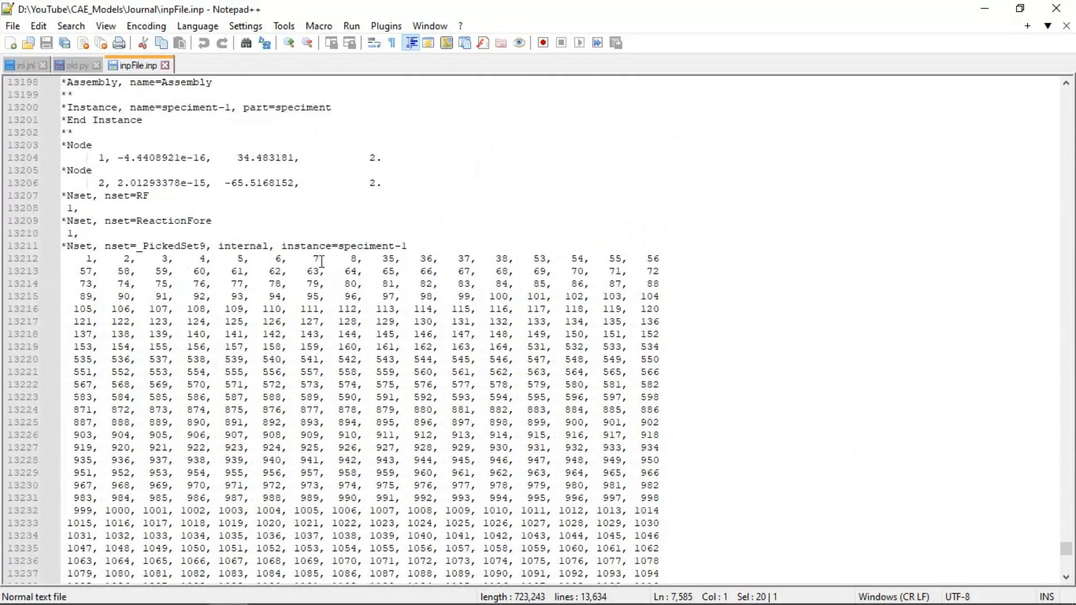
Select the _PickedSet9 node set line and scroll to the file's end
{"action": "left_click", "coordinate": [87, 246]}
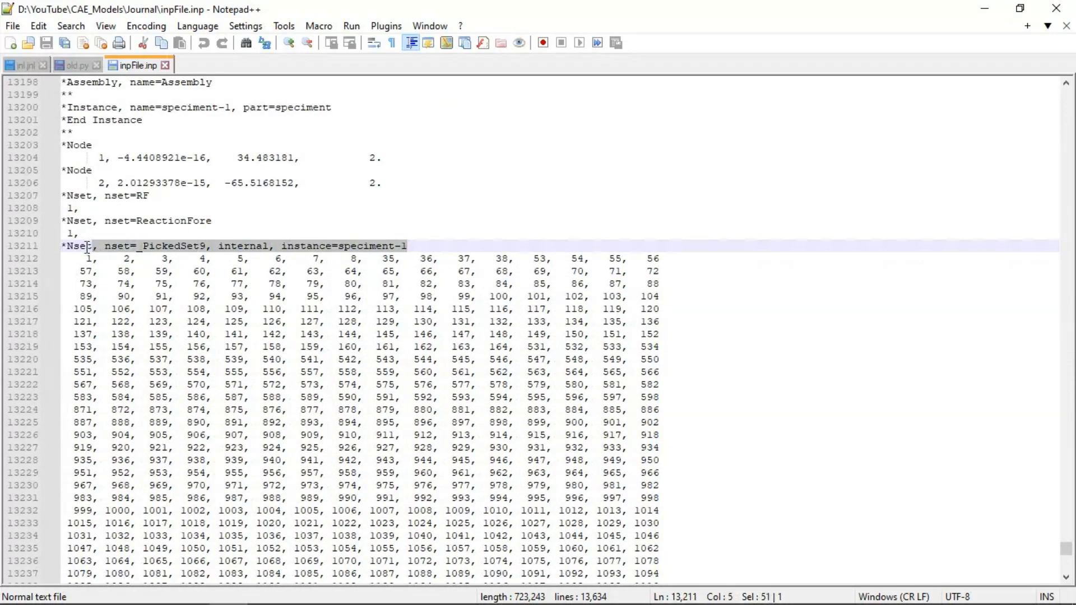
{"action": "scroll", "scroll_direction": "down", "scroll_amount": 3}
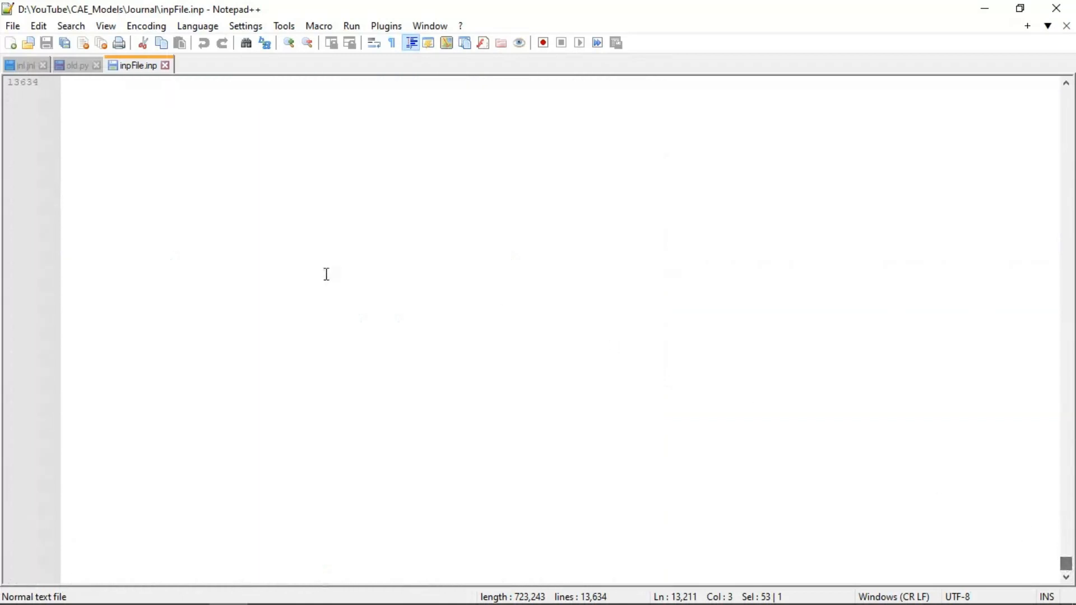
{"action": "scroll", "scroll_direction": "down", "scroll_amount": 3}
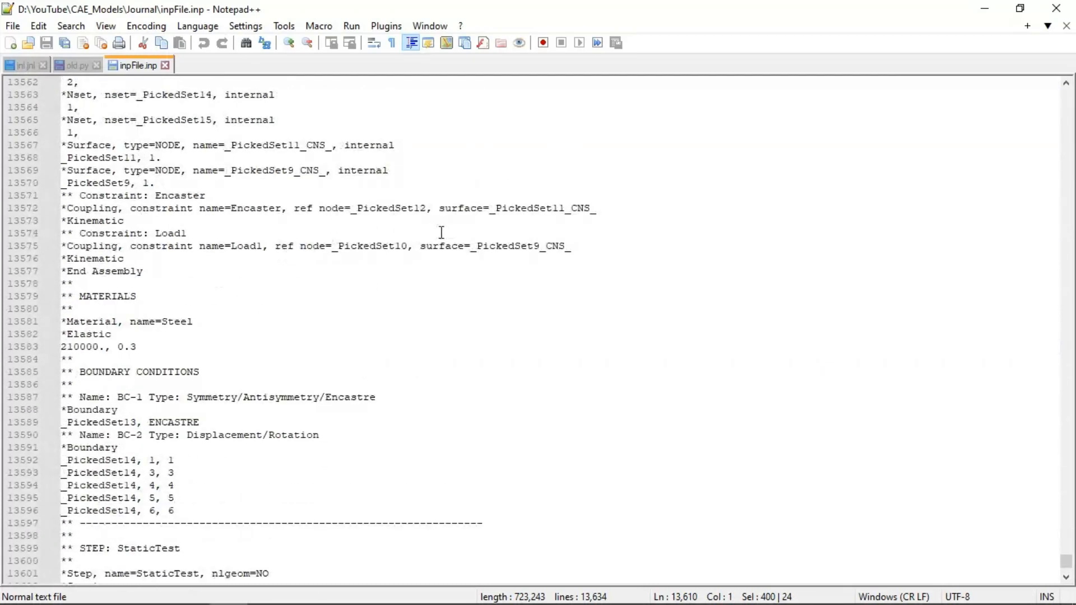
{"action": "mouse_move", "coordinate": [928, 308]}
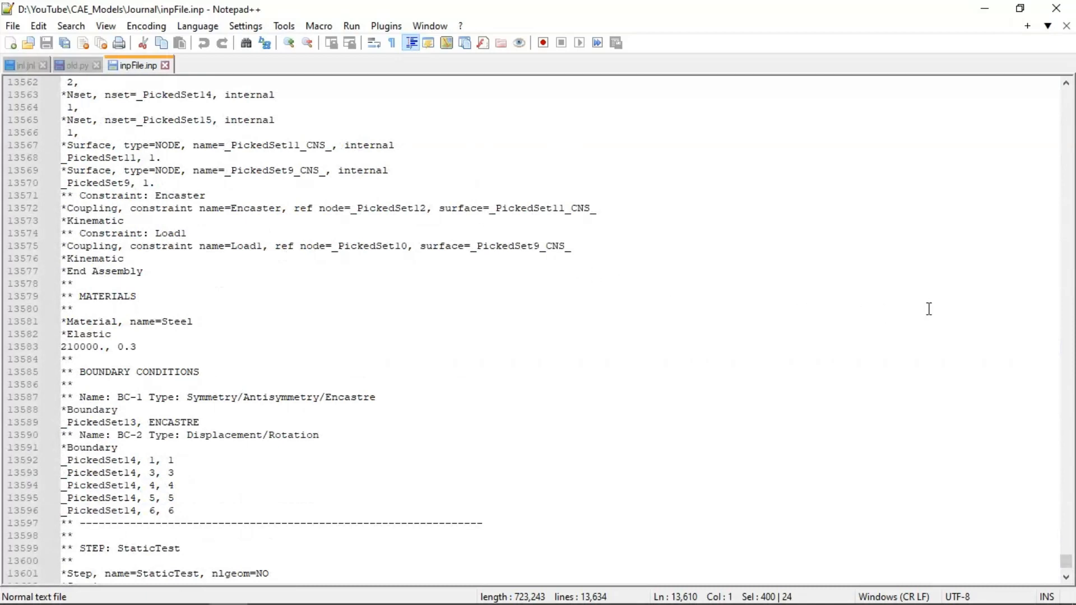
{"action": "mouse_move", "coordinate": [1014, 413]}
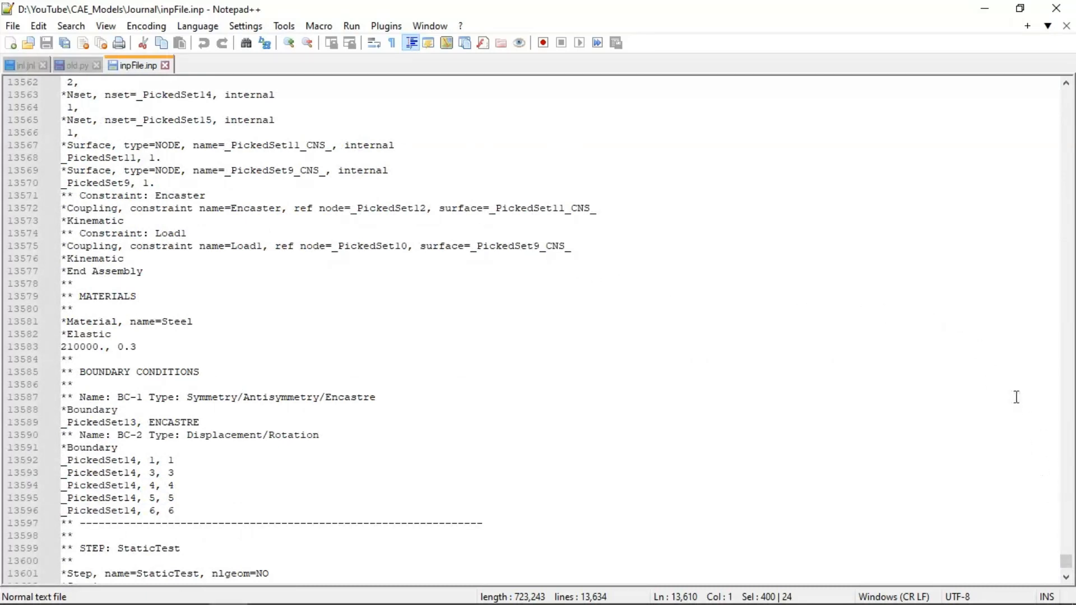
{"action": "mouse_move", "coordinate": [878, 228]}
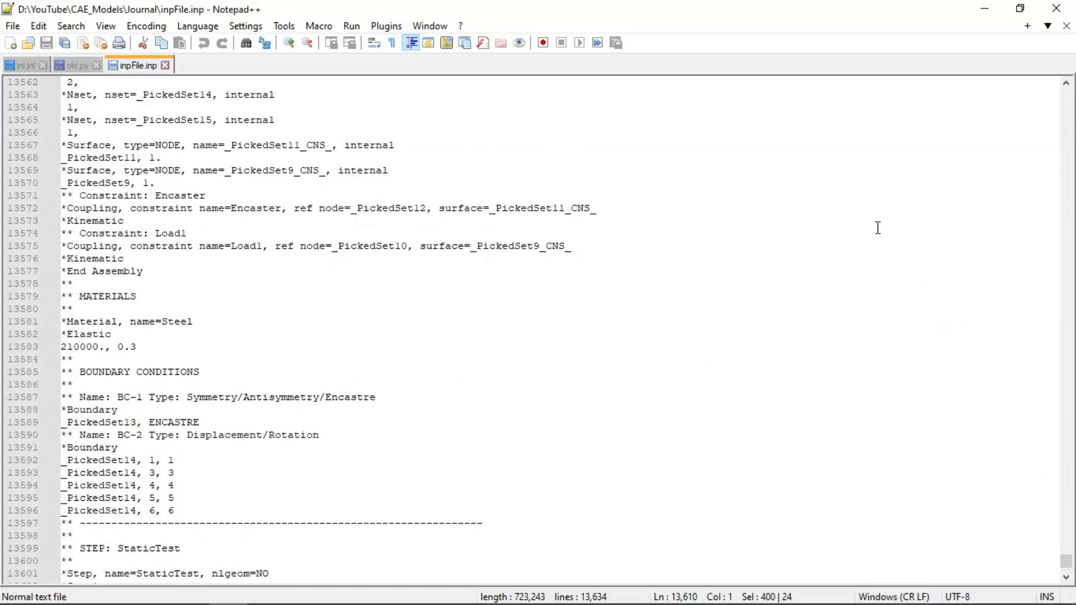
{"action": "mouse_move", "coordinate": [861, 219]}
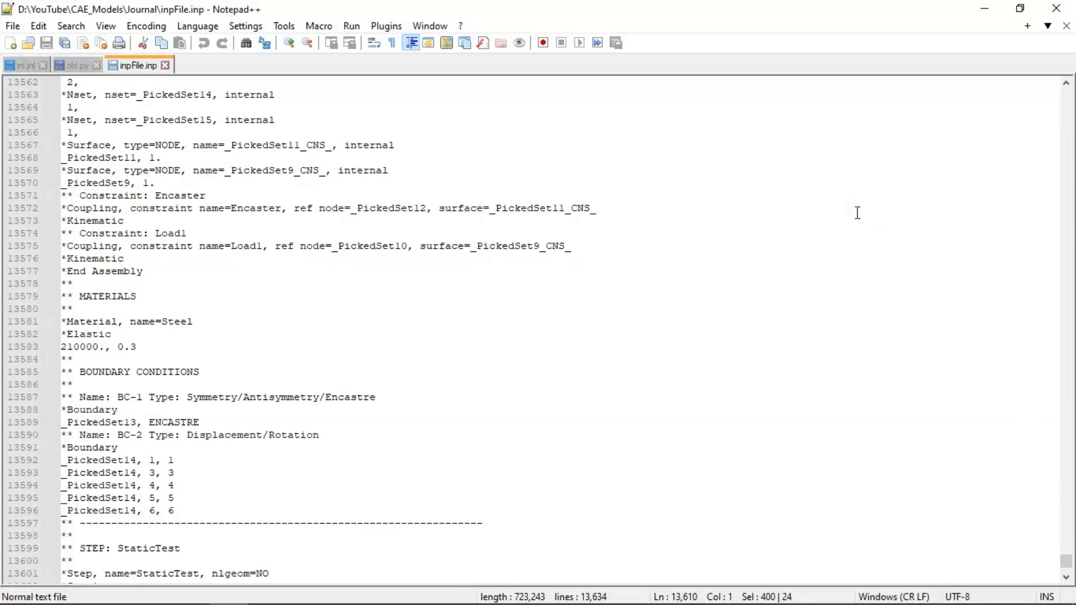
Place the cursor at the end of the *Surface, name=_PickedSet9_CNS_ line in inpFile.inp
{"action": "left_click", "coordinate": [515, 170]}
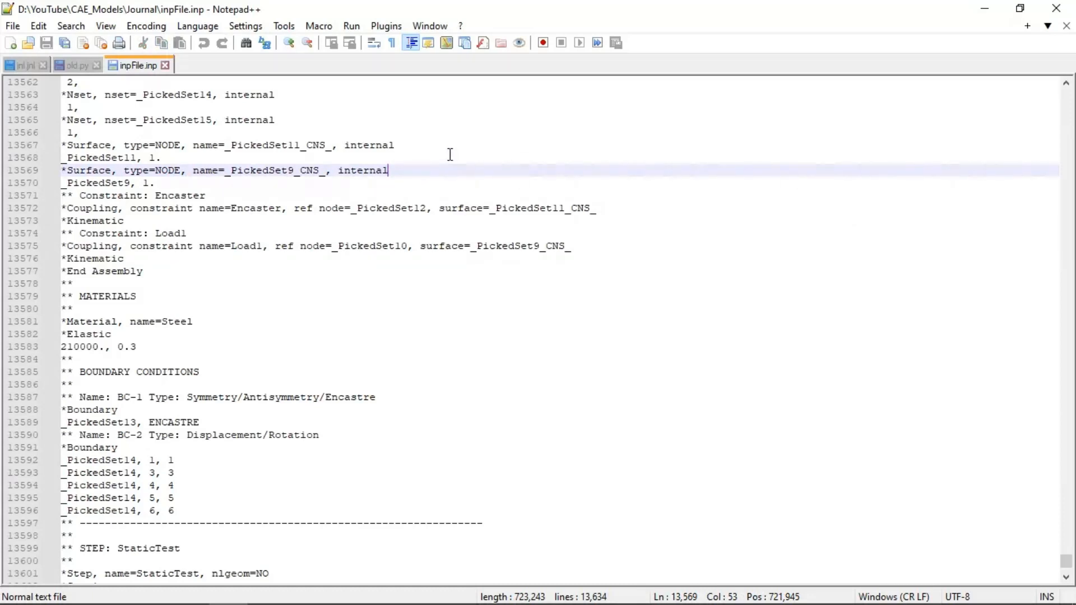
{"action": "mouse_move", "coordinate": [438, 140]}
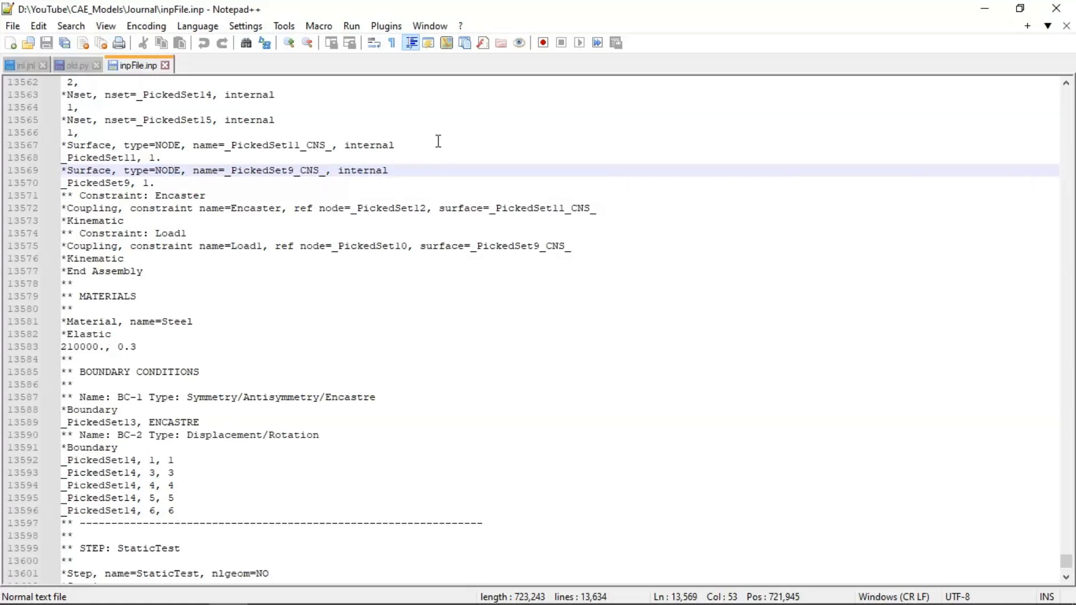